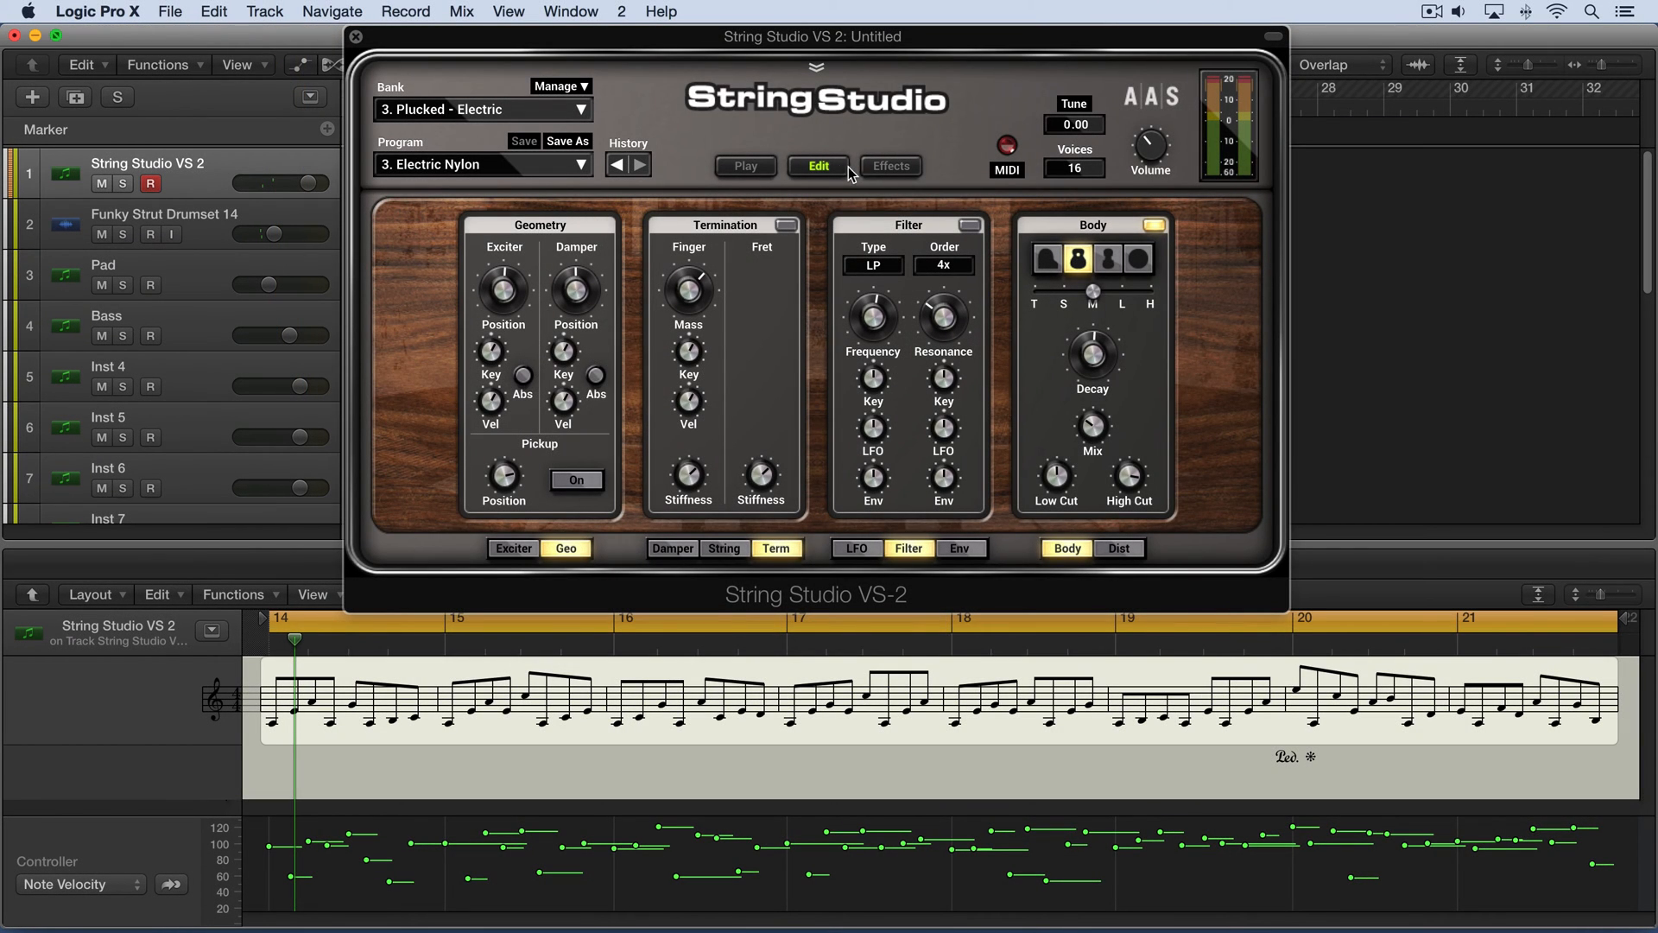
{"action": "mouse_move", "coordinate": [622, 247]}
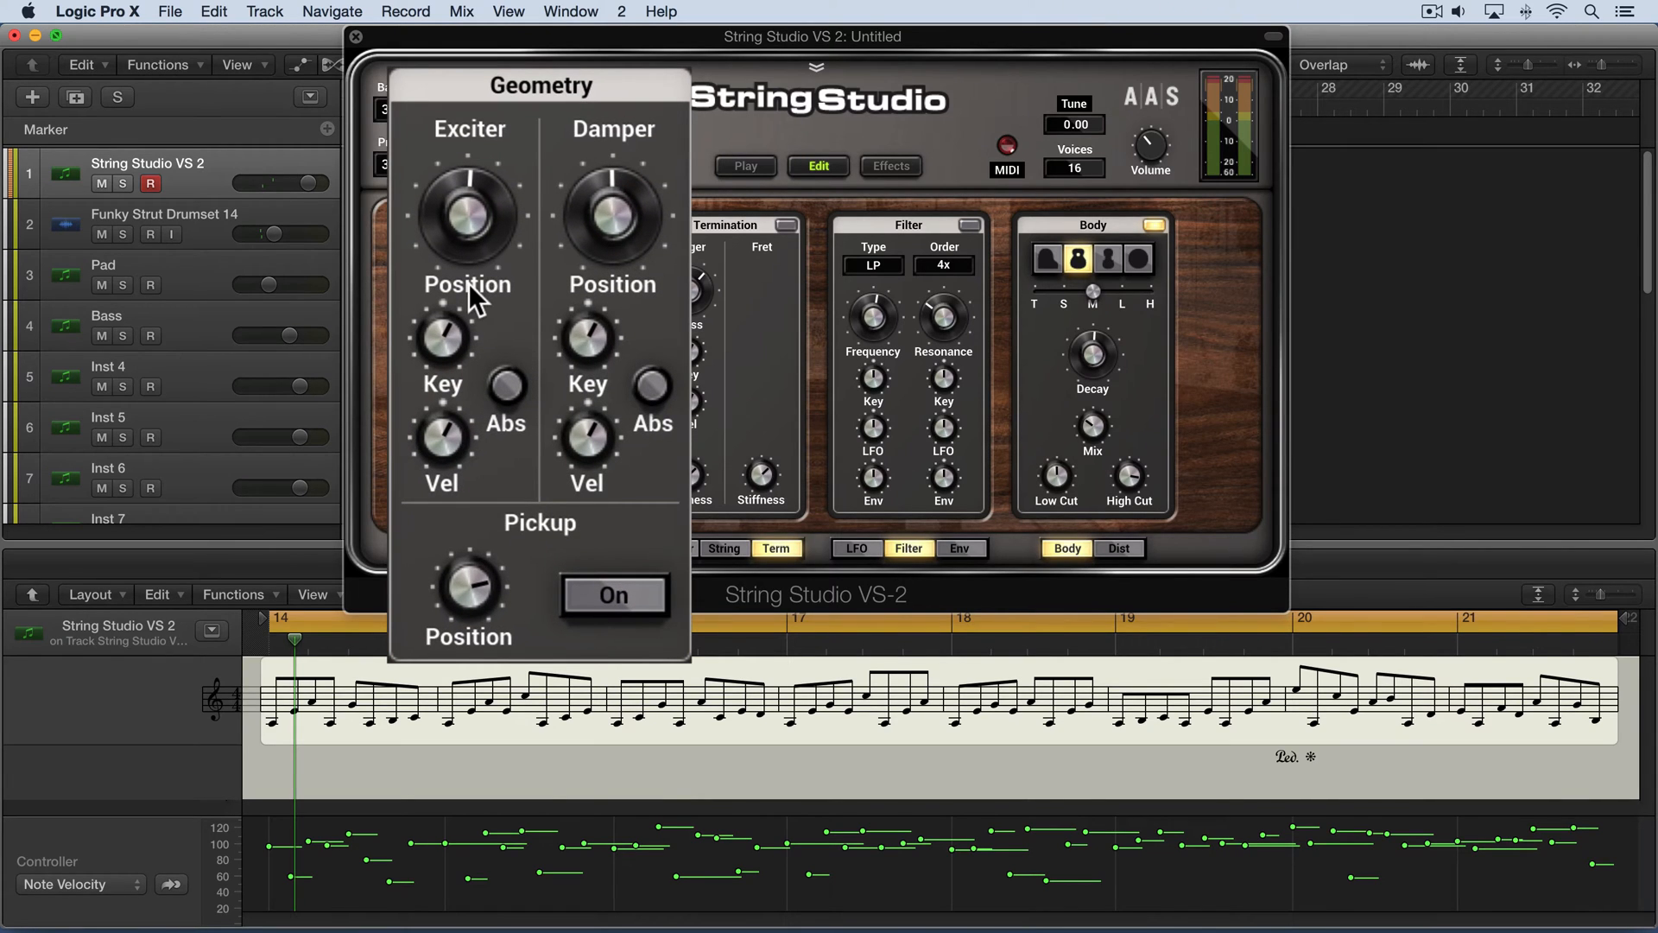
{"action": "mouse_move", "coordinate": [628, 306]}
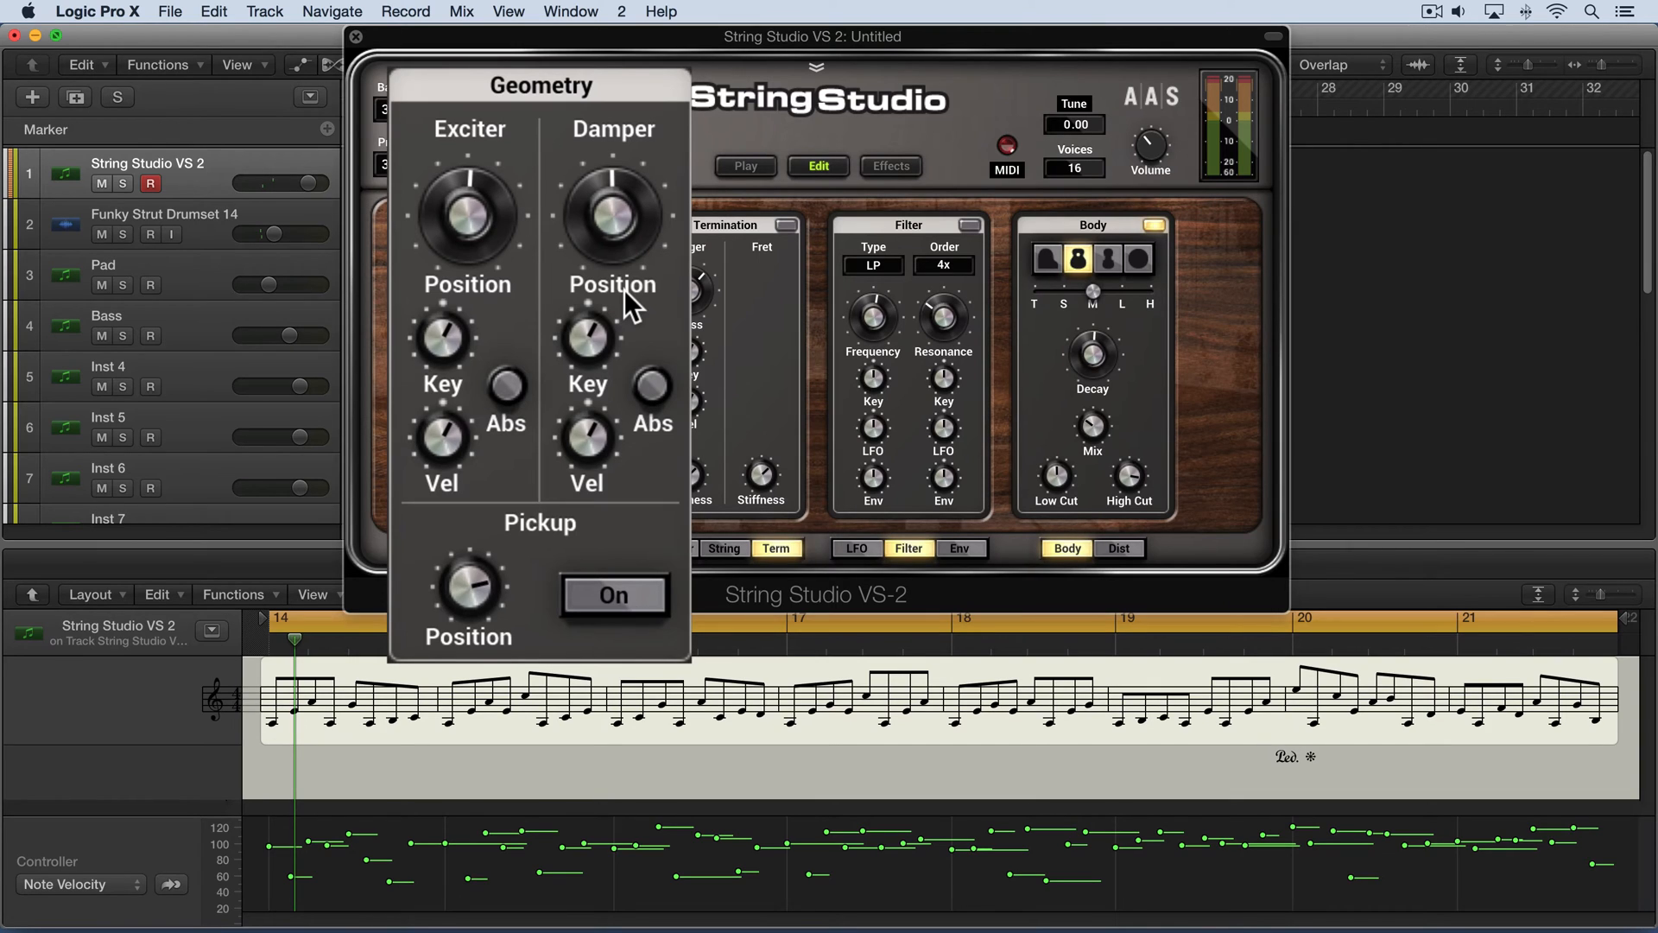
{"action": "mouse_move", "coordinate": [542, 177]}
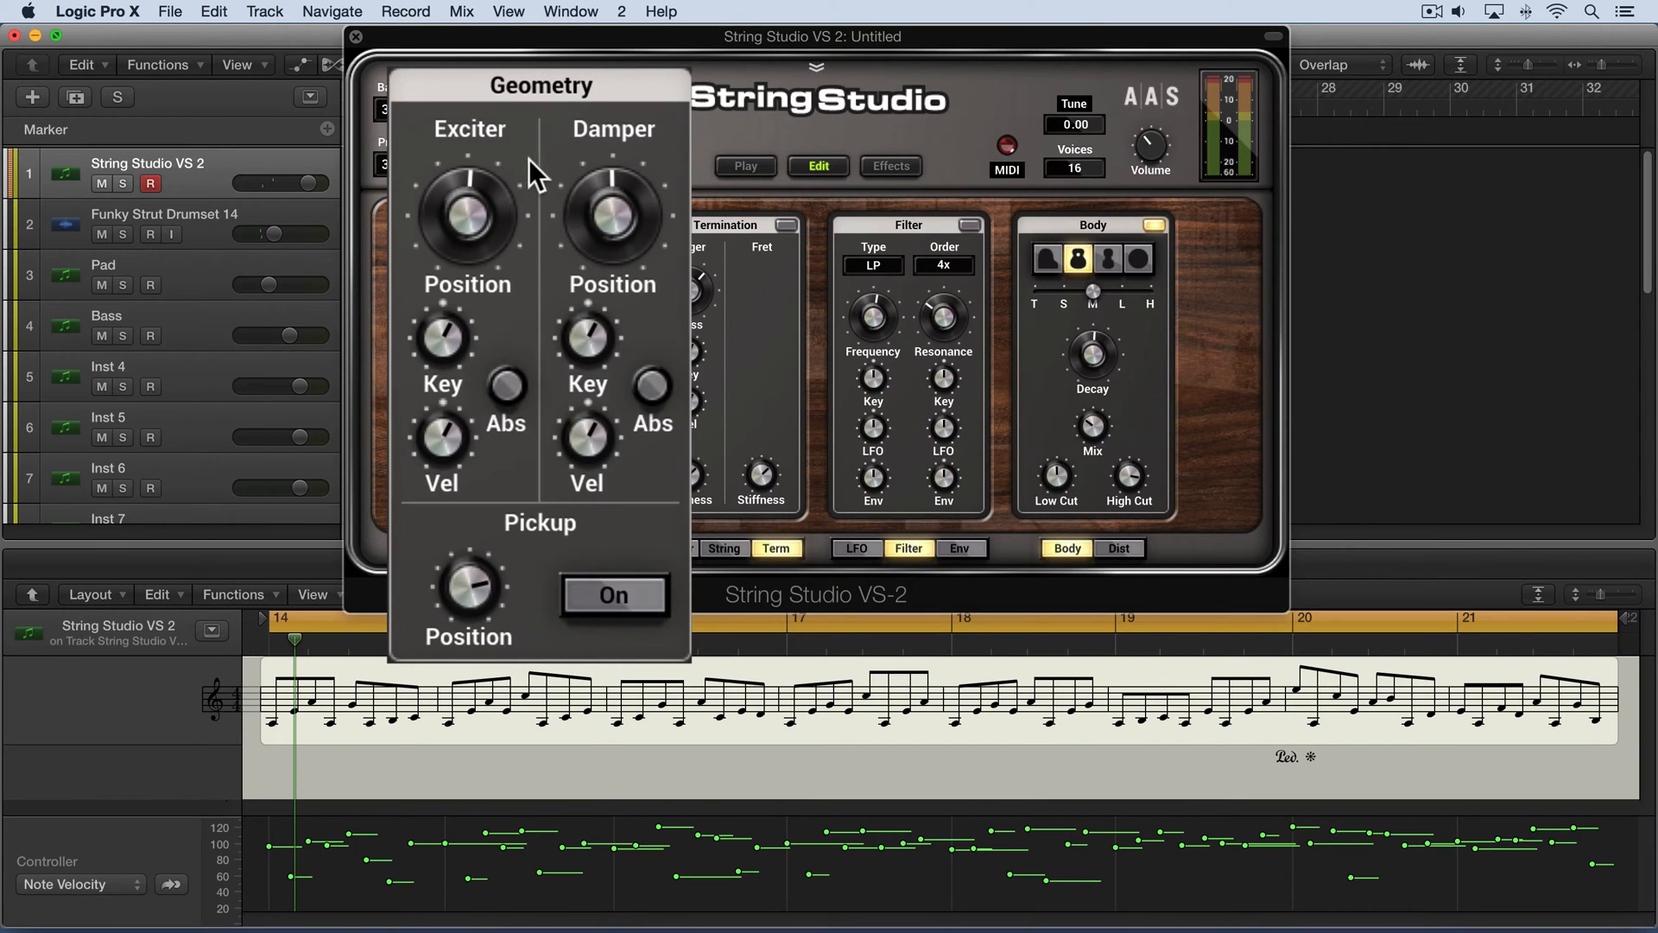
{"action": "mouse_move", "coordinate": [459, 177]}
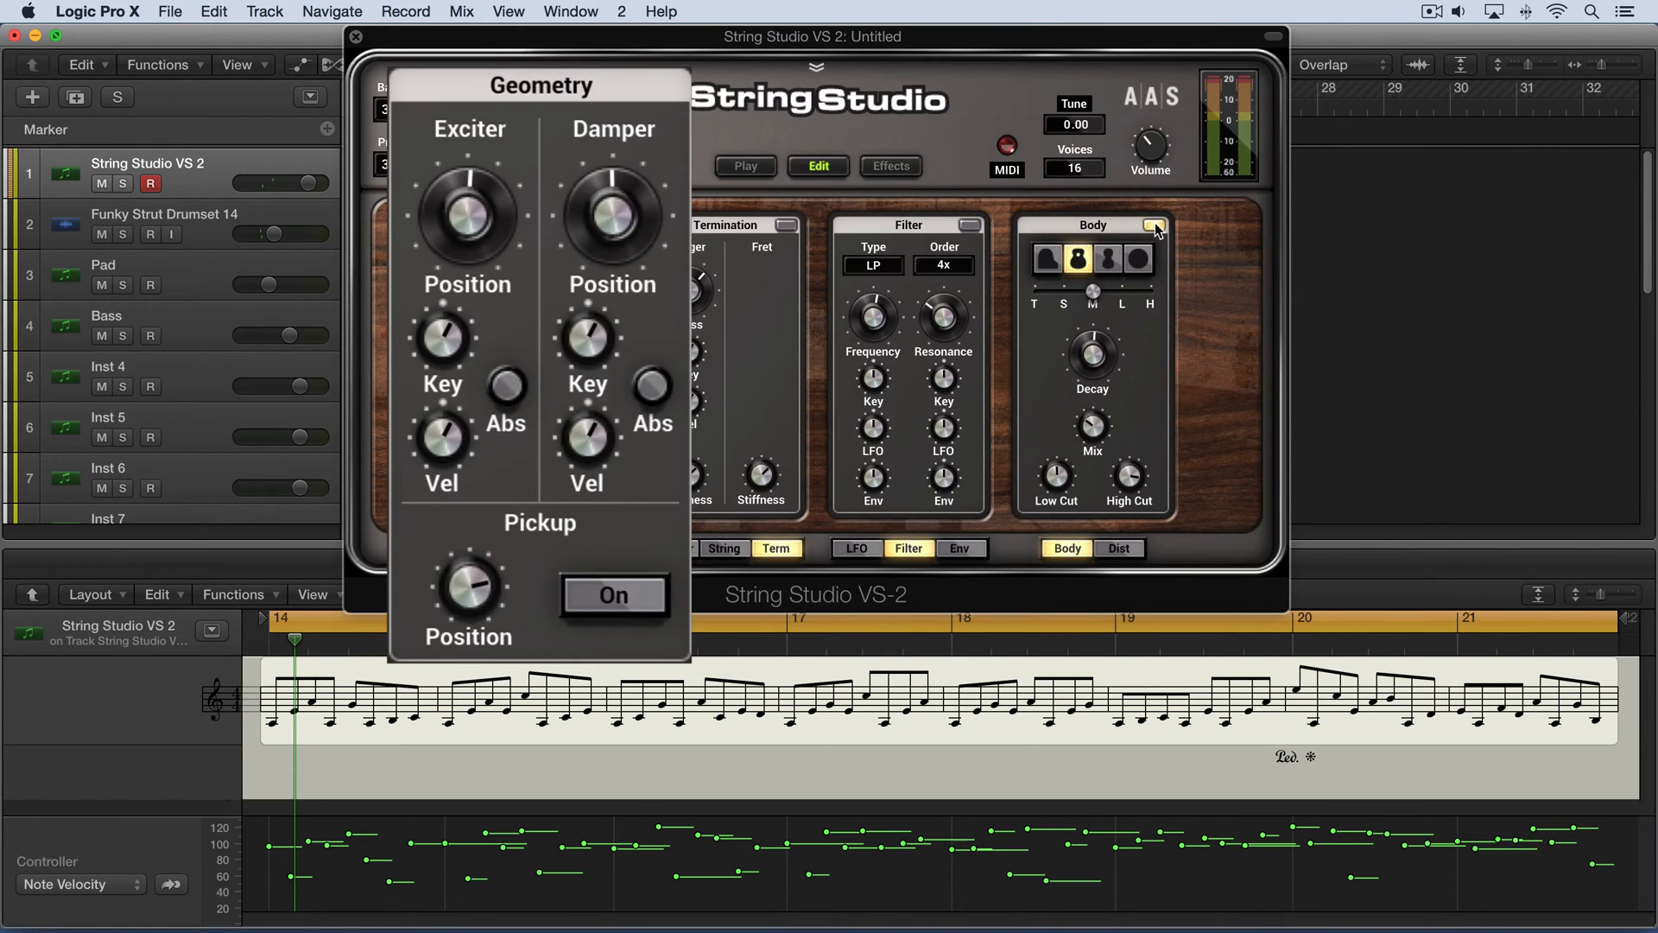
Step: Turn off Body, then sweep Exciter Position down to 5.8 % and Damper Position to 5.7 % and back
{"action": "left_click", "coordinate": [1120, 548]}
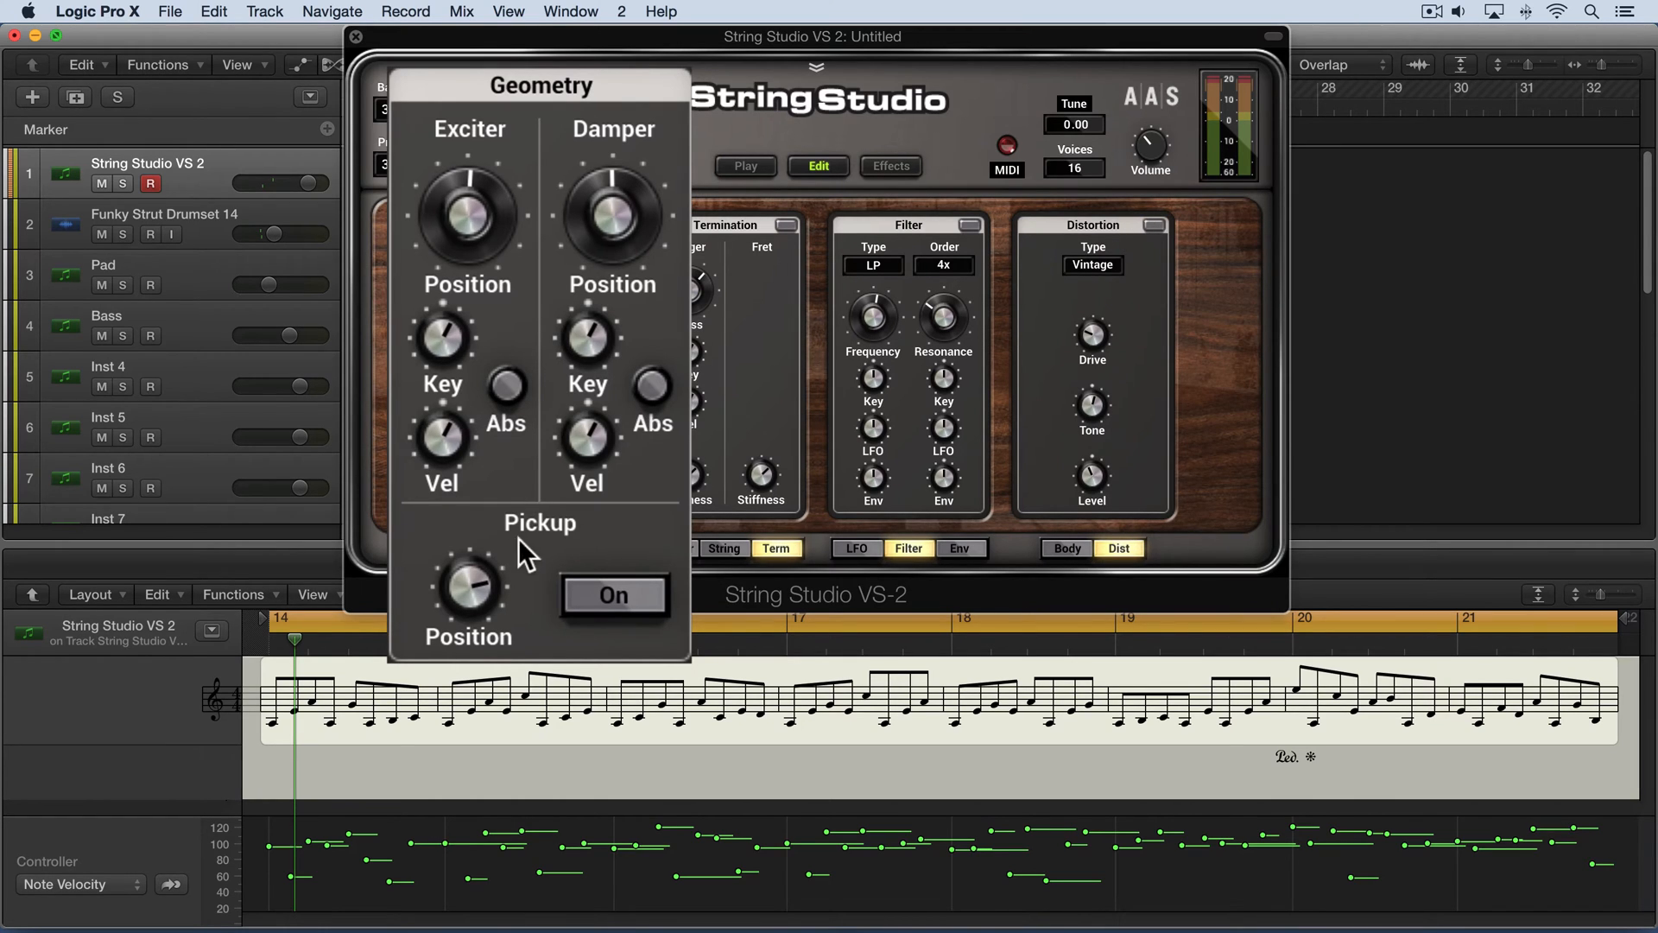
{"action": "mouse_move", "coordinate": [476, 216]}
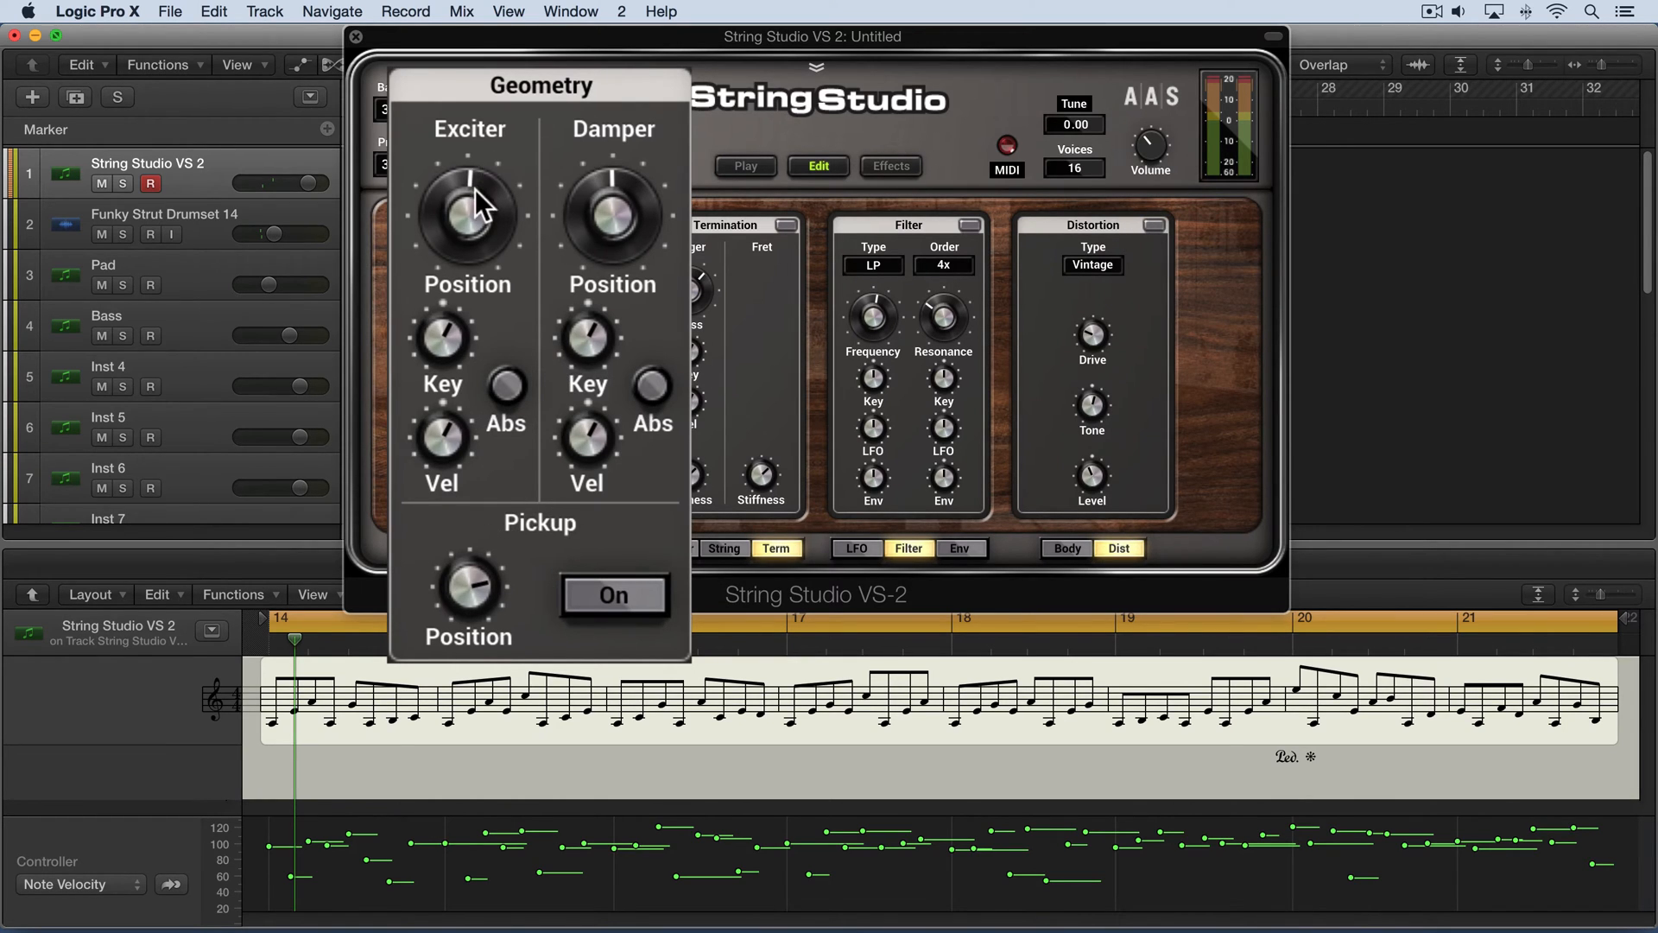
{"action": "mouse_move", "coordinate": [474, 231]}
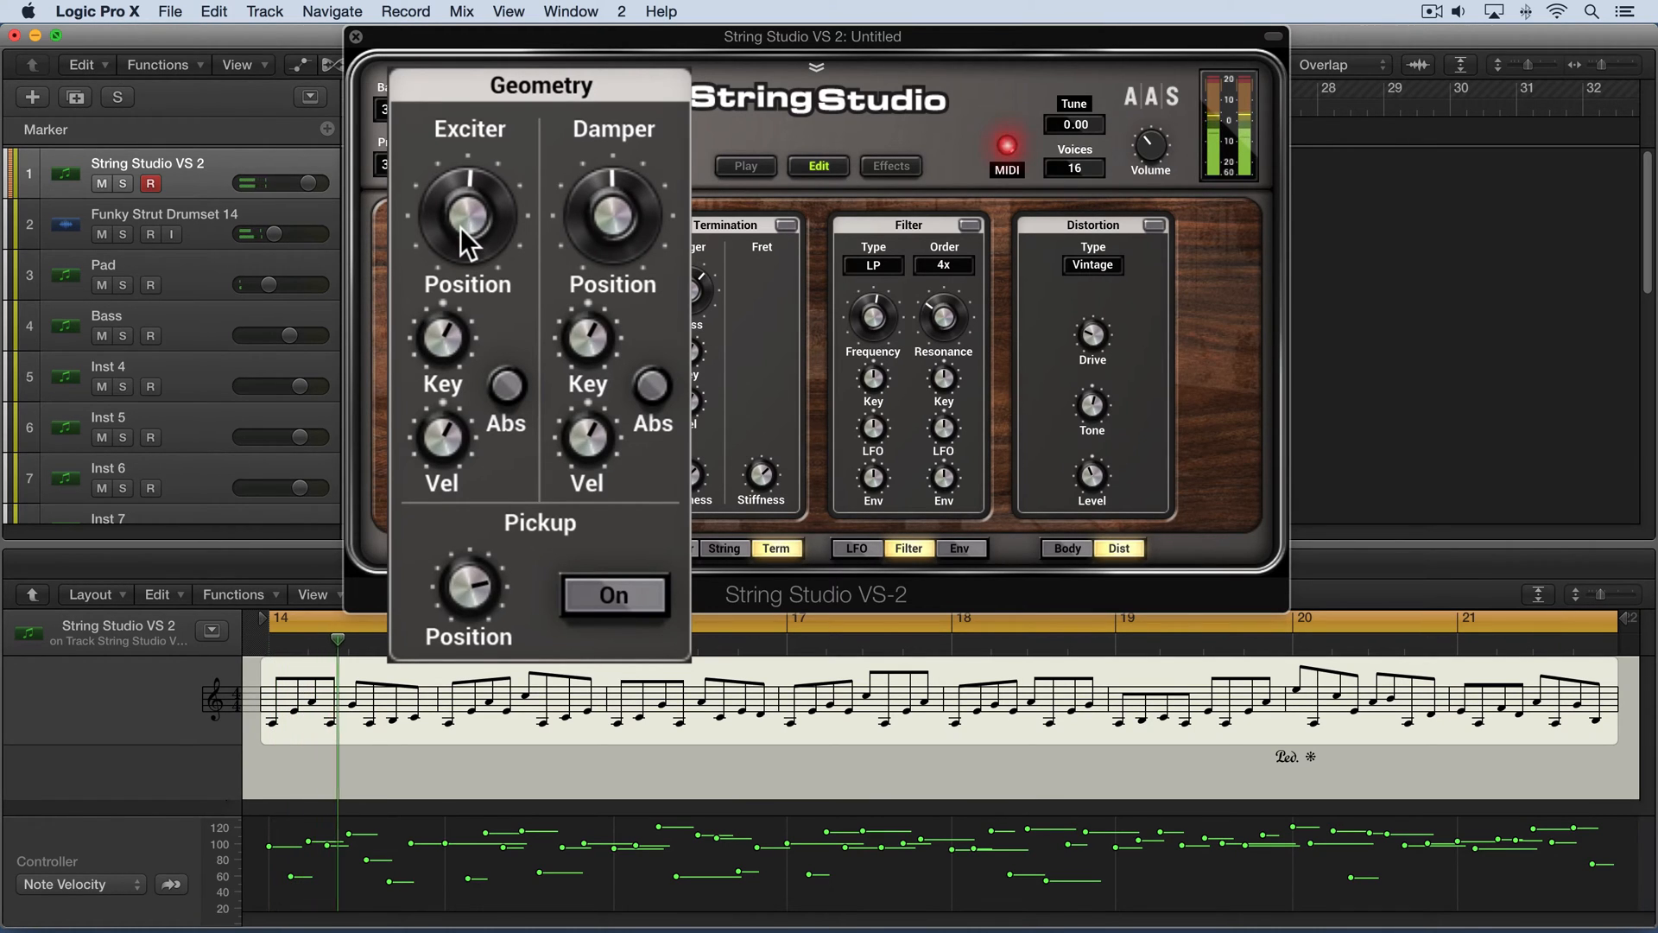
{"action": "left_click_drag", "start_coordinate": [468, 216], "coordinate": [486, 243]}
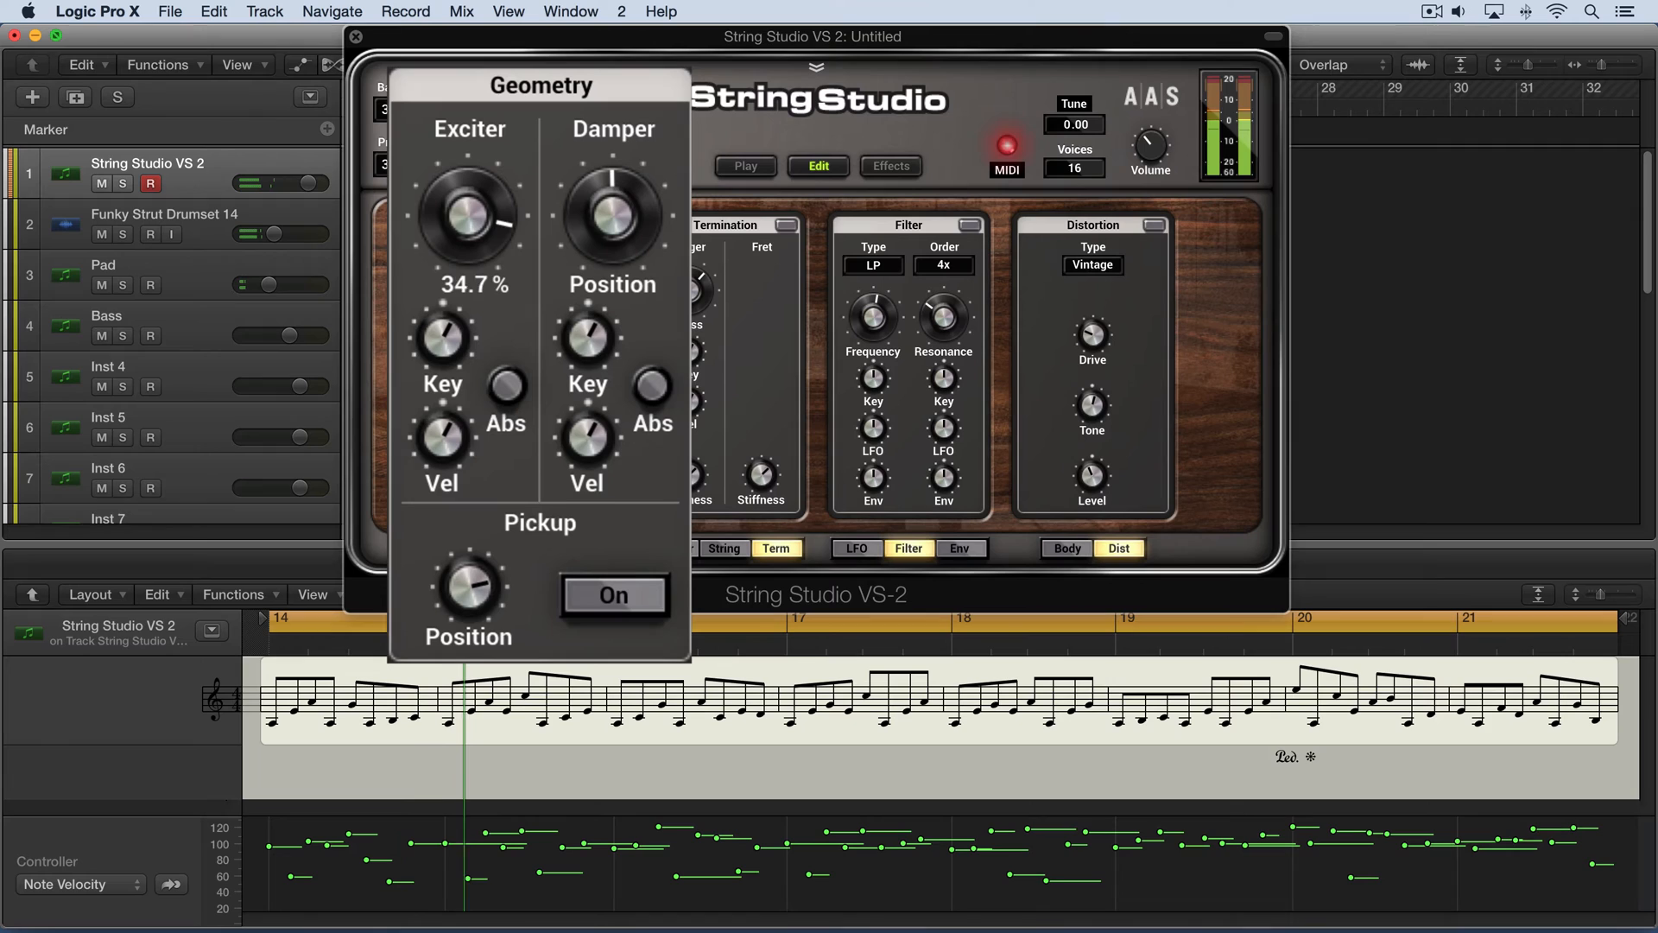
{"action": "left_click_drag", "start_coordinate": [468, 212], "coordinate": [468, 243]}
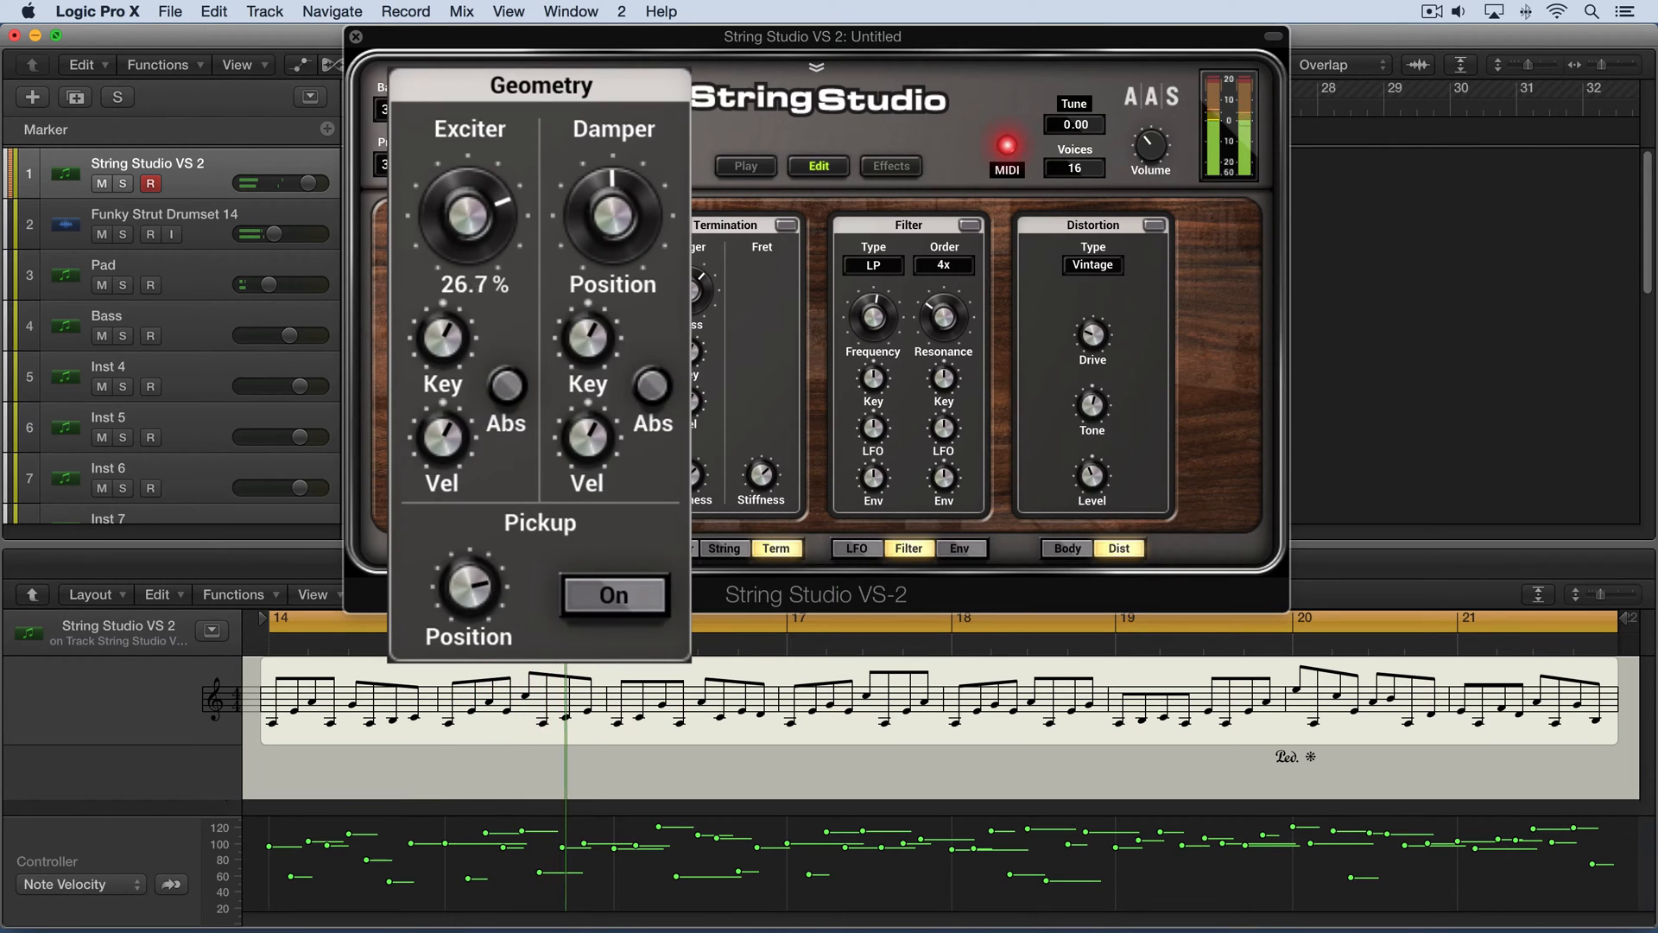
{"action": "left_click_drag", "start_coordinate": [468, 217], "coordinate": [455, 249]}
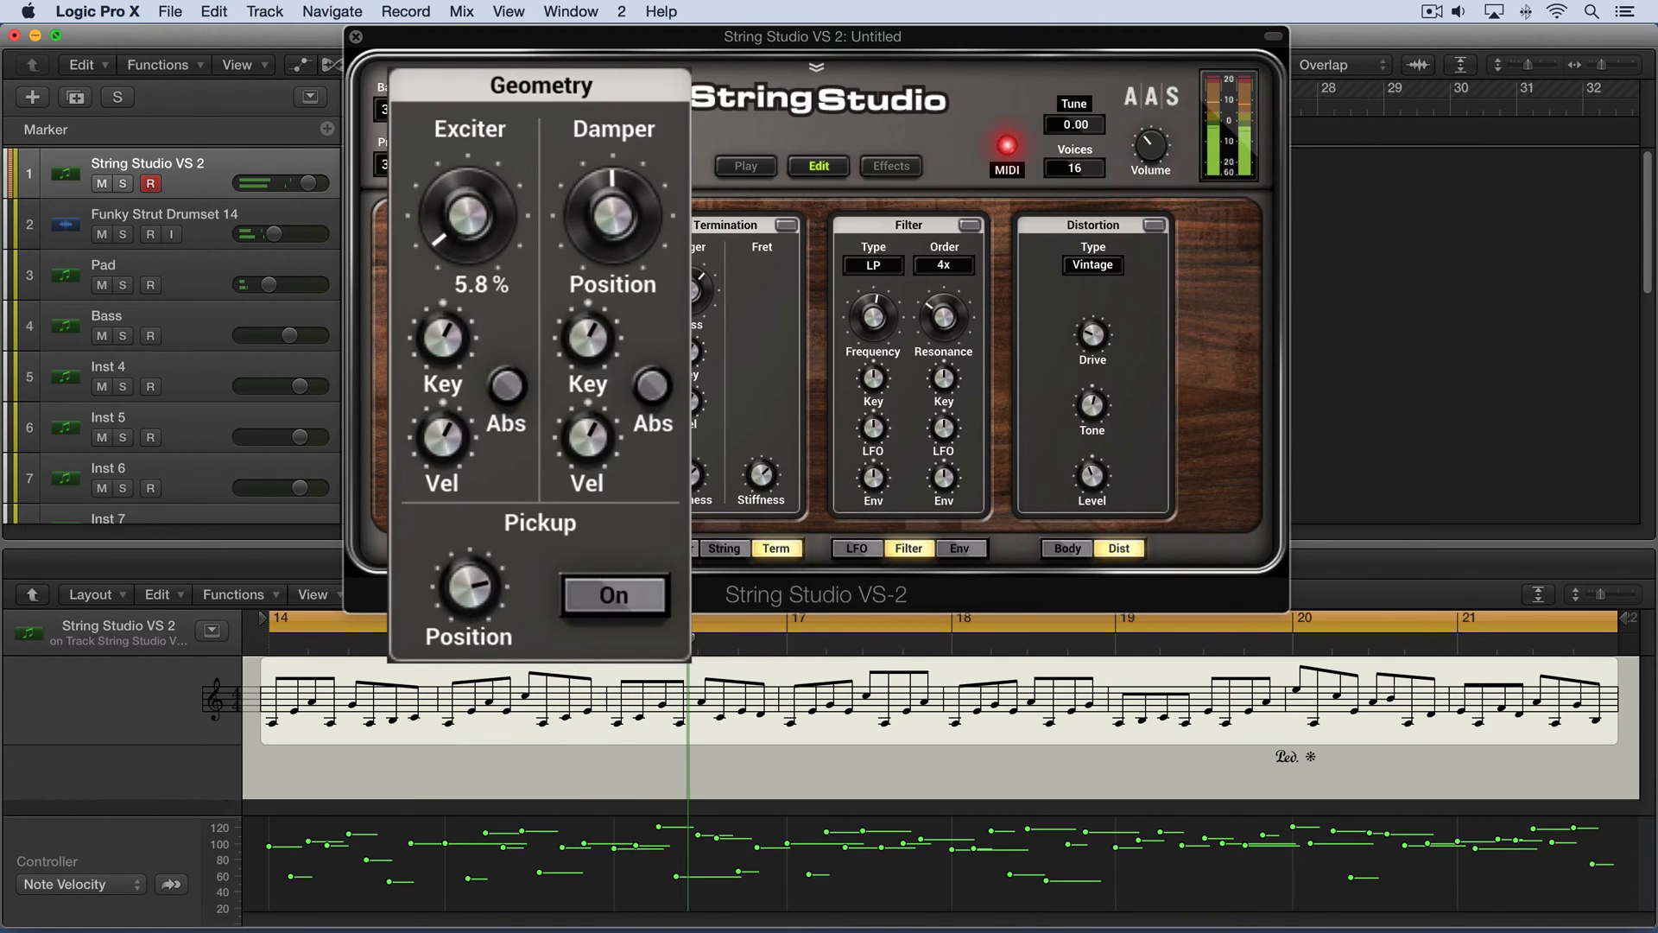
{"action": "left_click_drag", "start_coordinate": [468, 217], "coordinate": [468, 190]}
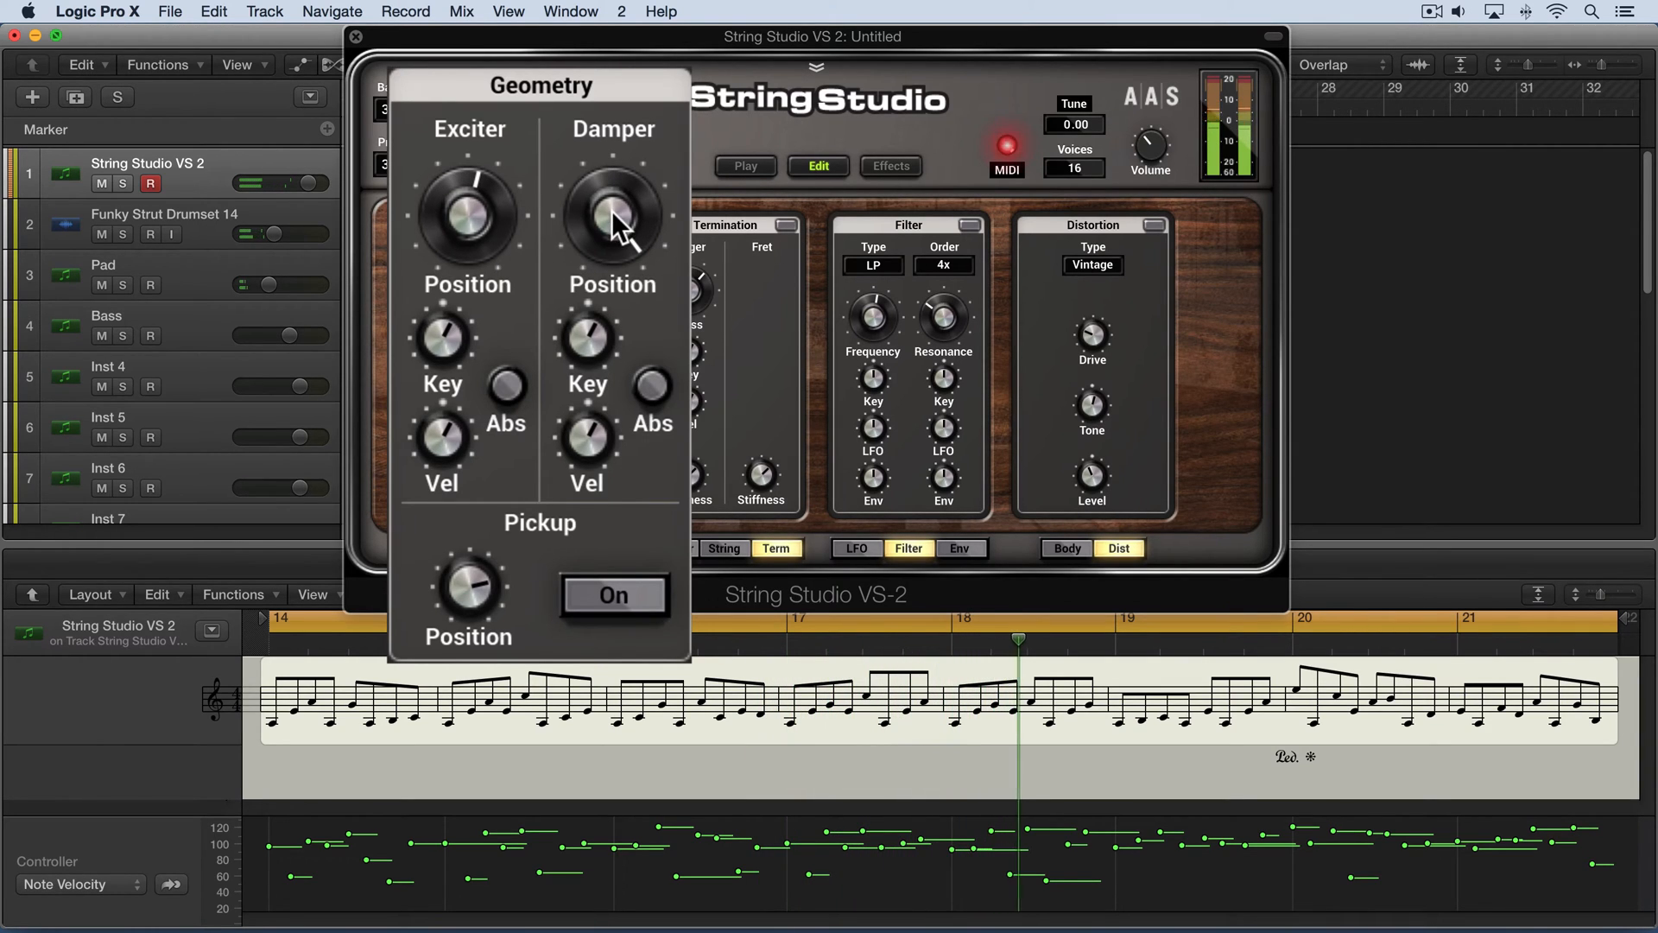
{"action": "left_click_drag", "start_coordinate": [612, 217], "coordinate": [611, 180]}
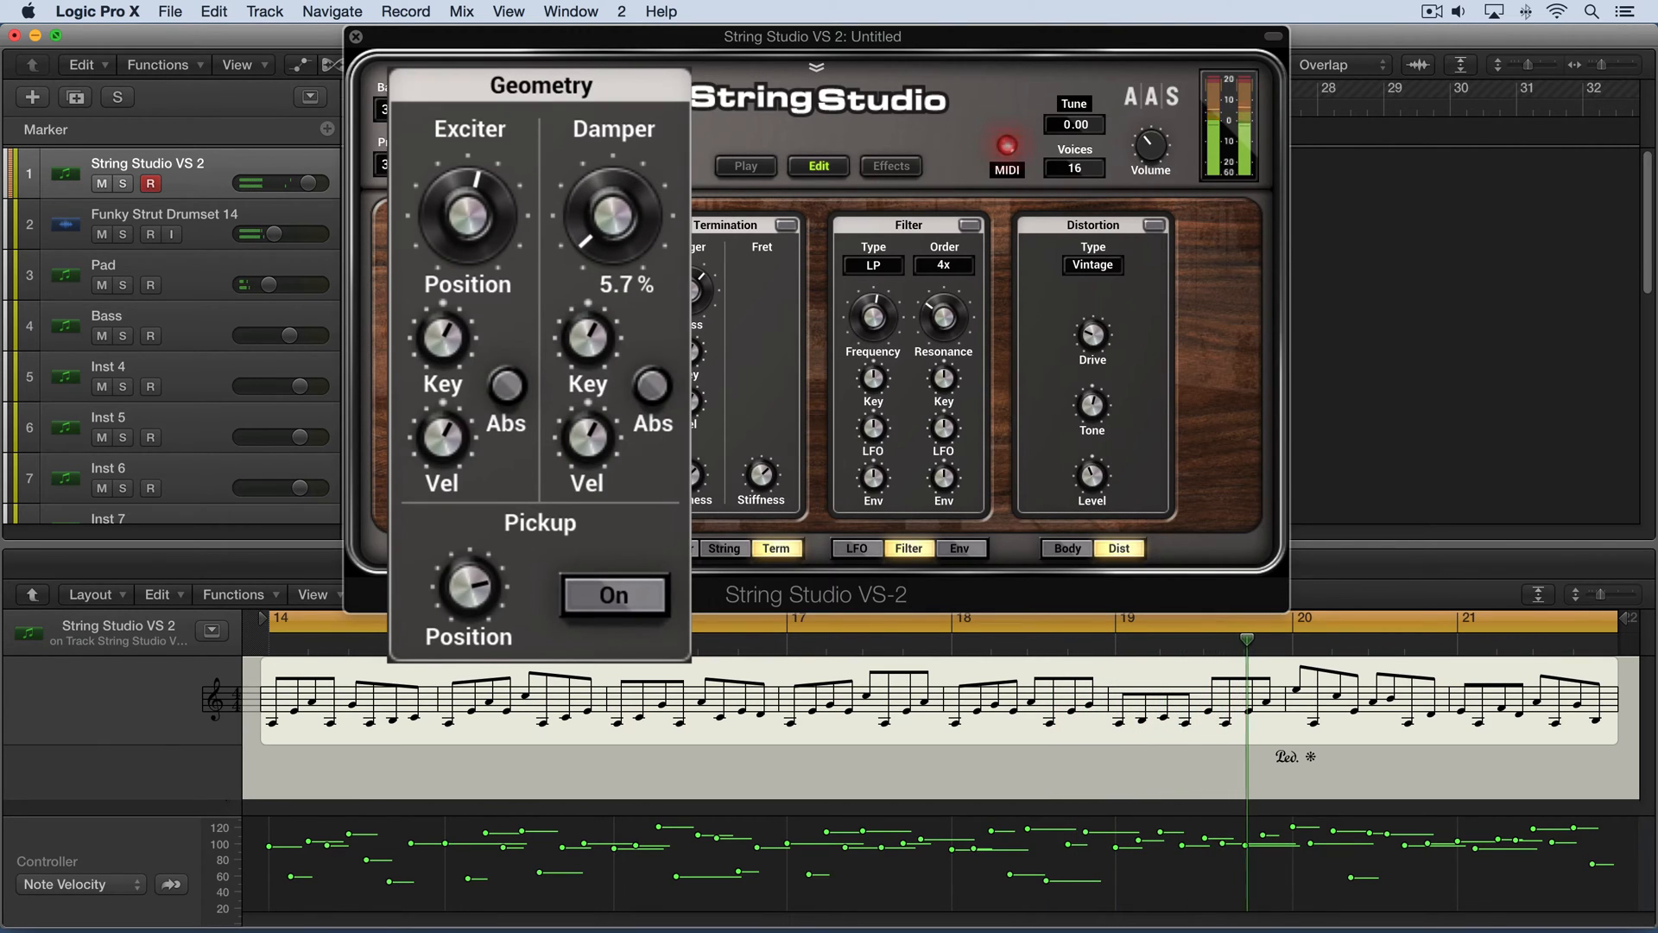
{"action": "left_click_drag", "start_coordinate": [610, 216], "coordinate": [623, 190]}
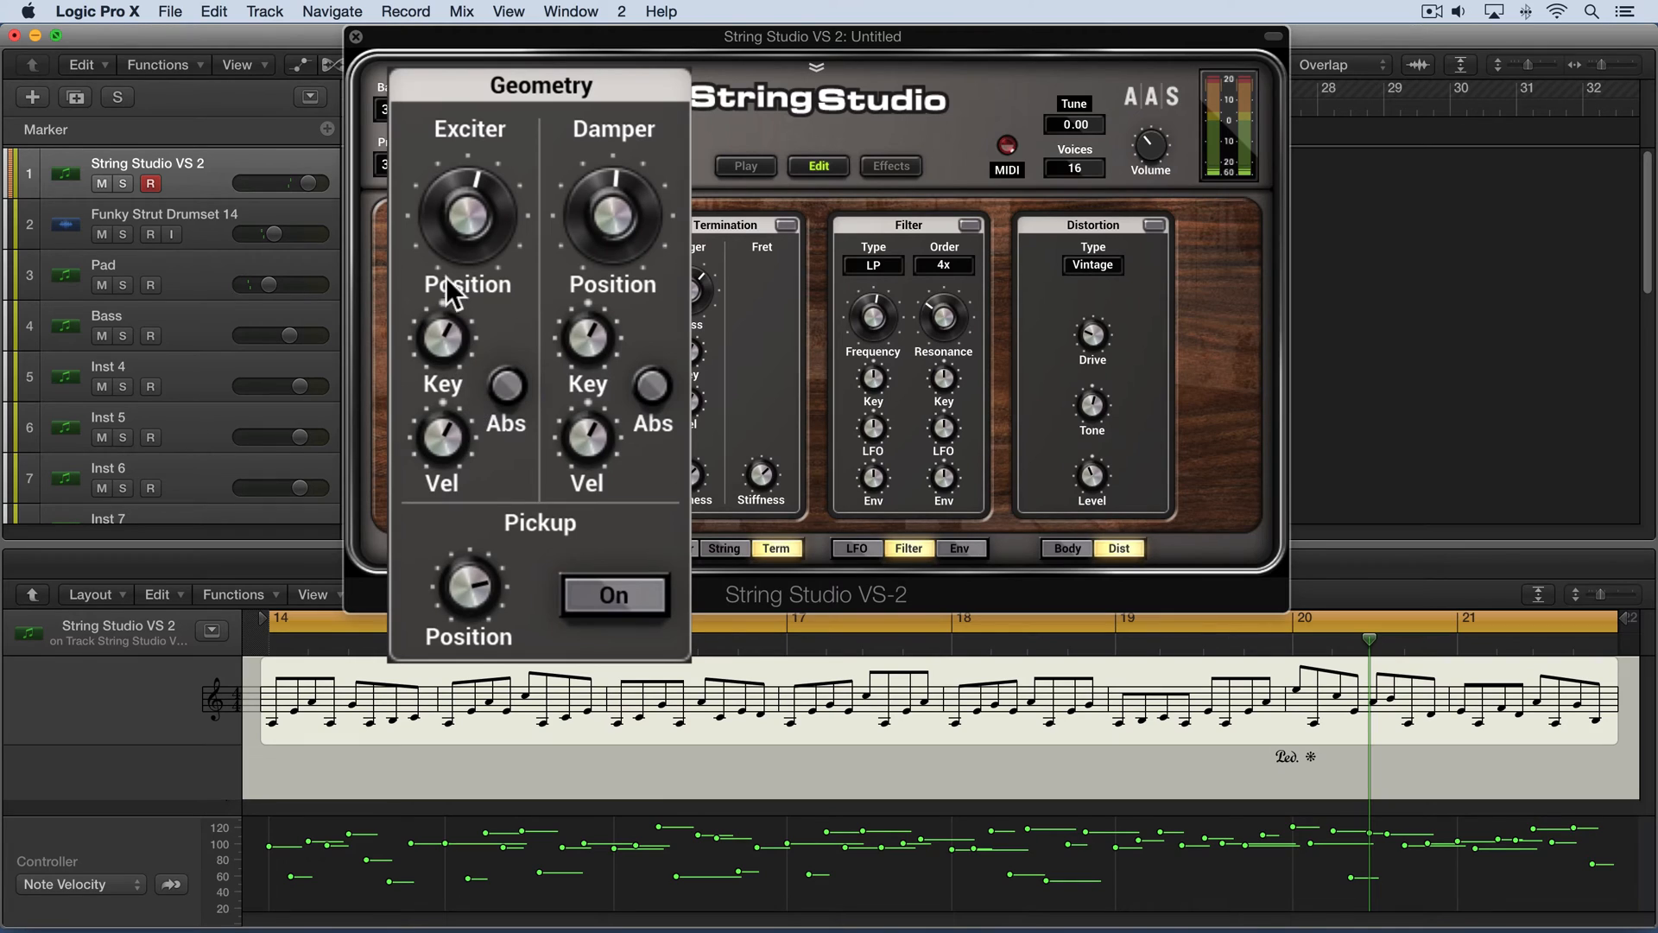
{"action": "mouse_move", "coordinate": [471, 231]}
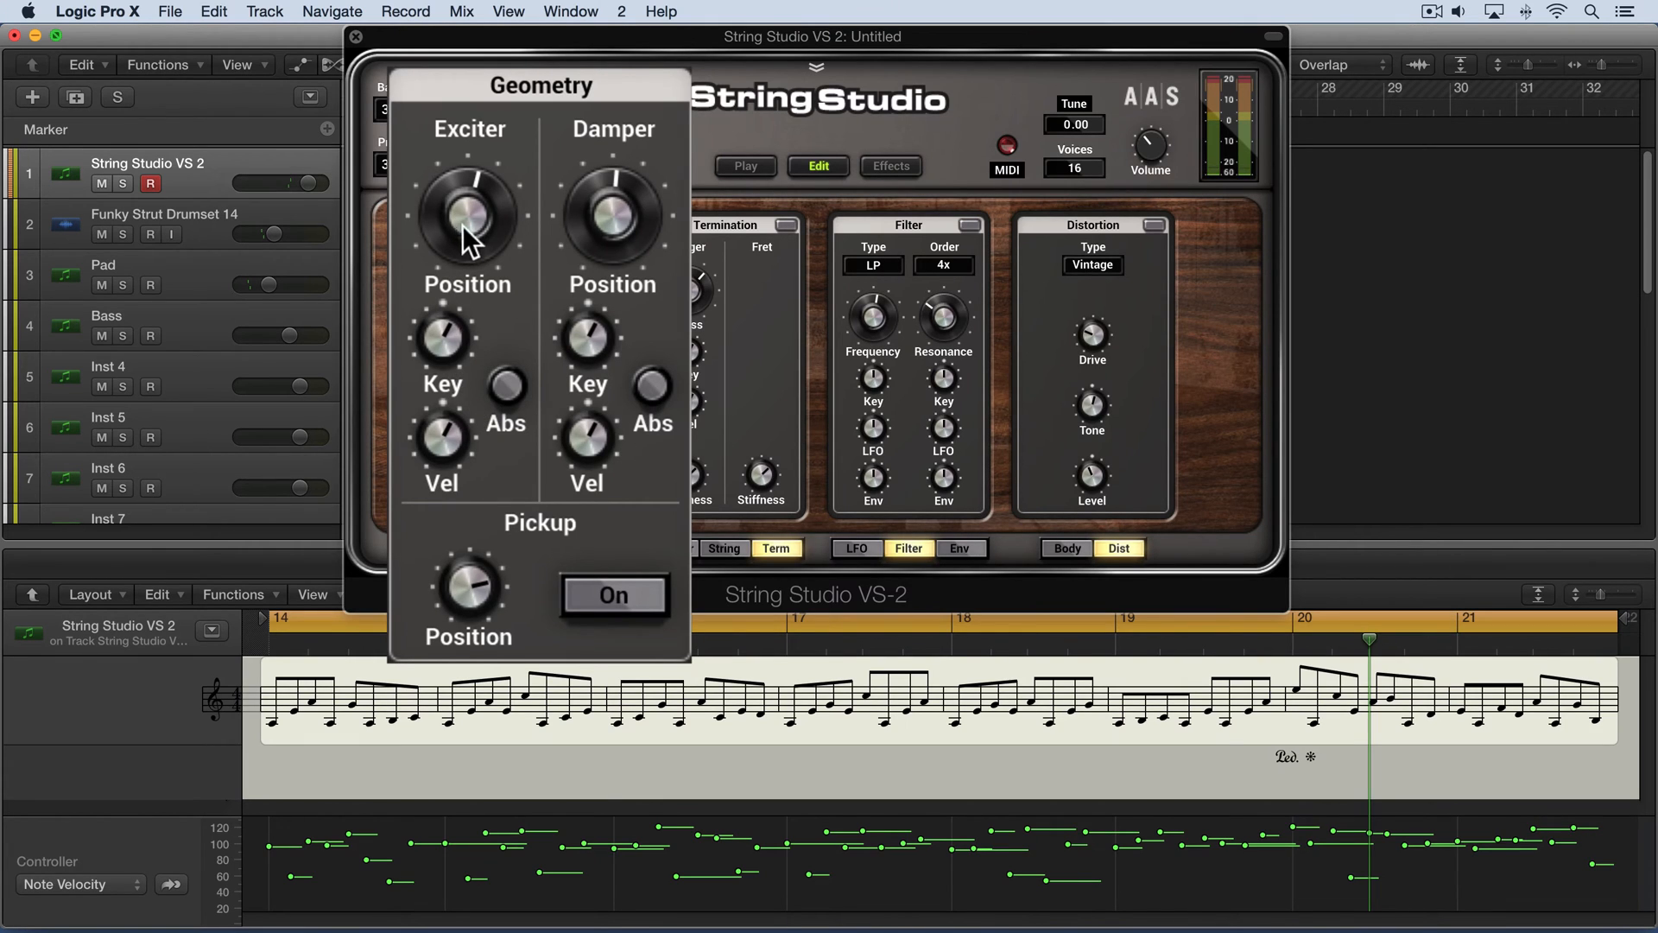
{"action": "mouse_move", "coordinate": [529, 217]}
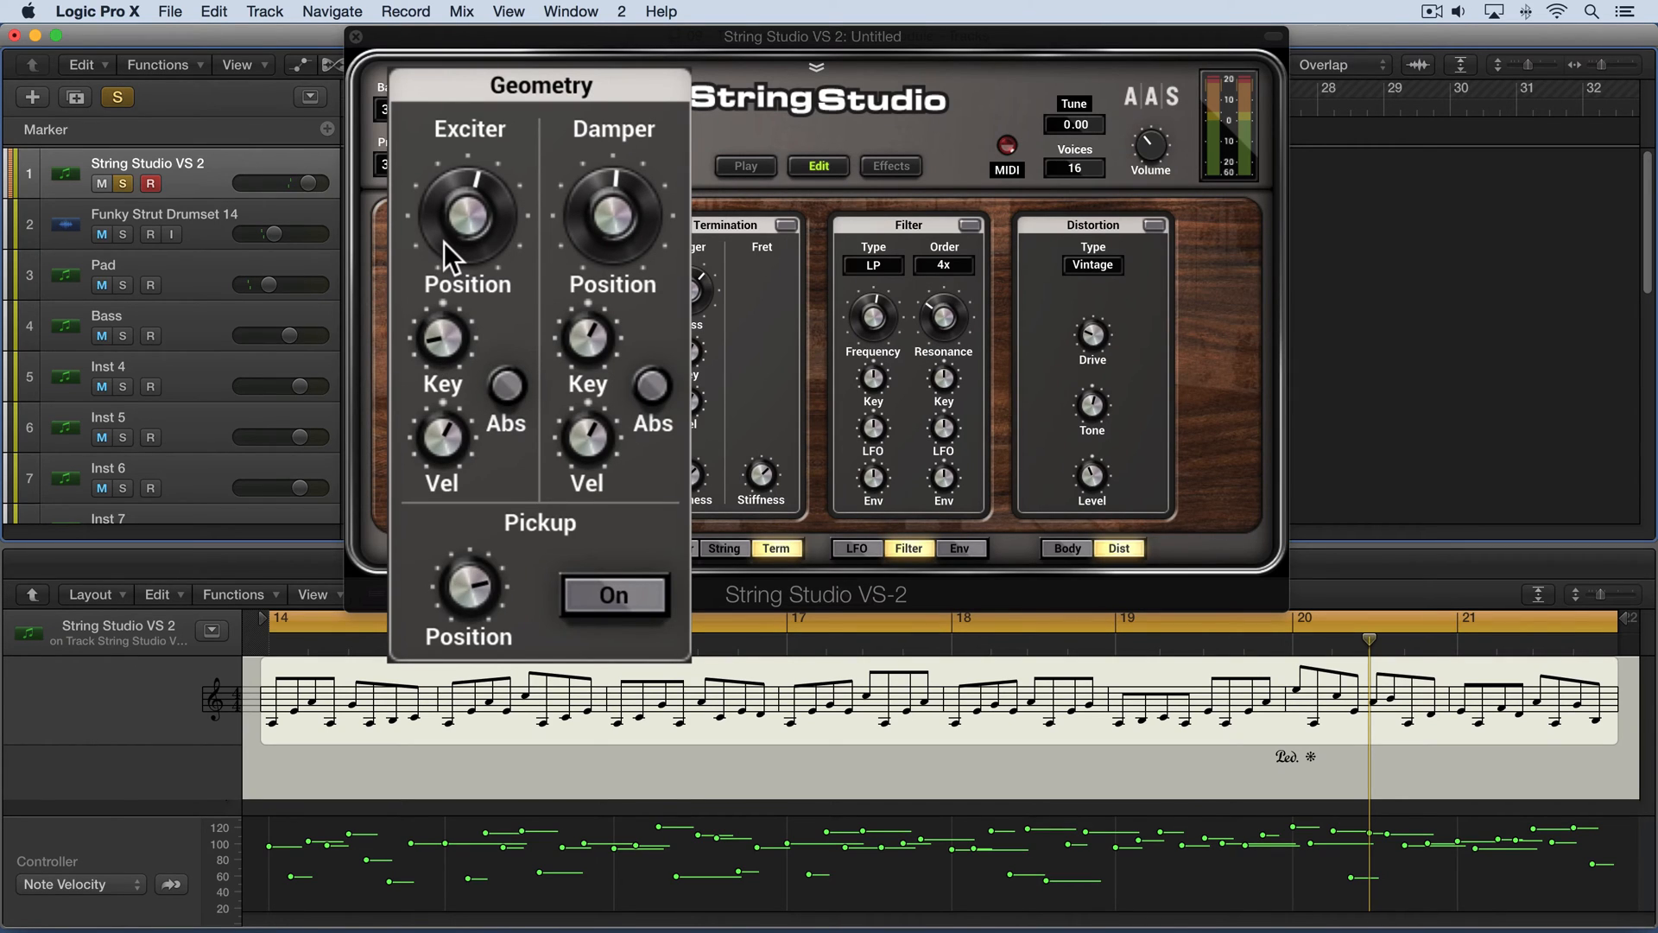
{"action": "mouse_move", "coordinate": [448, 347]}
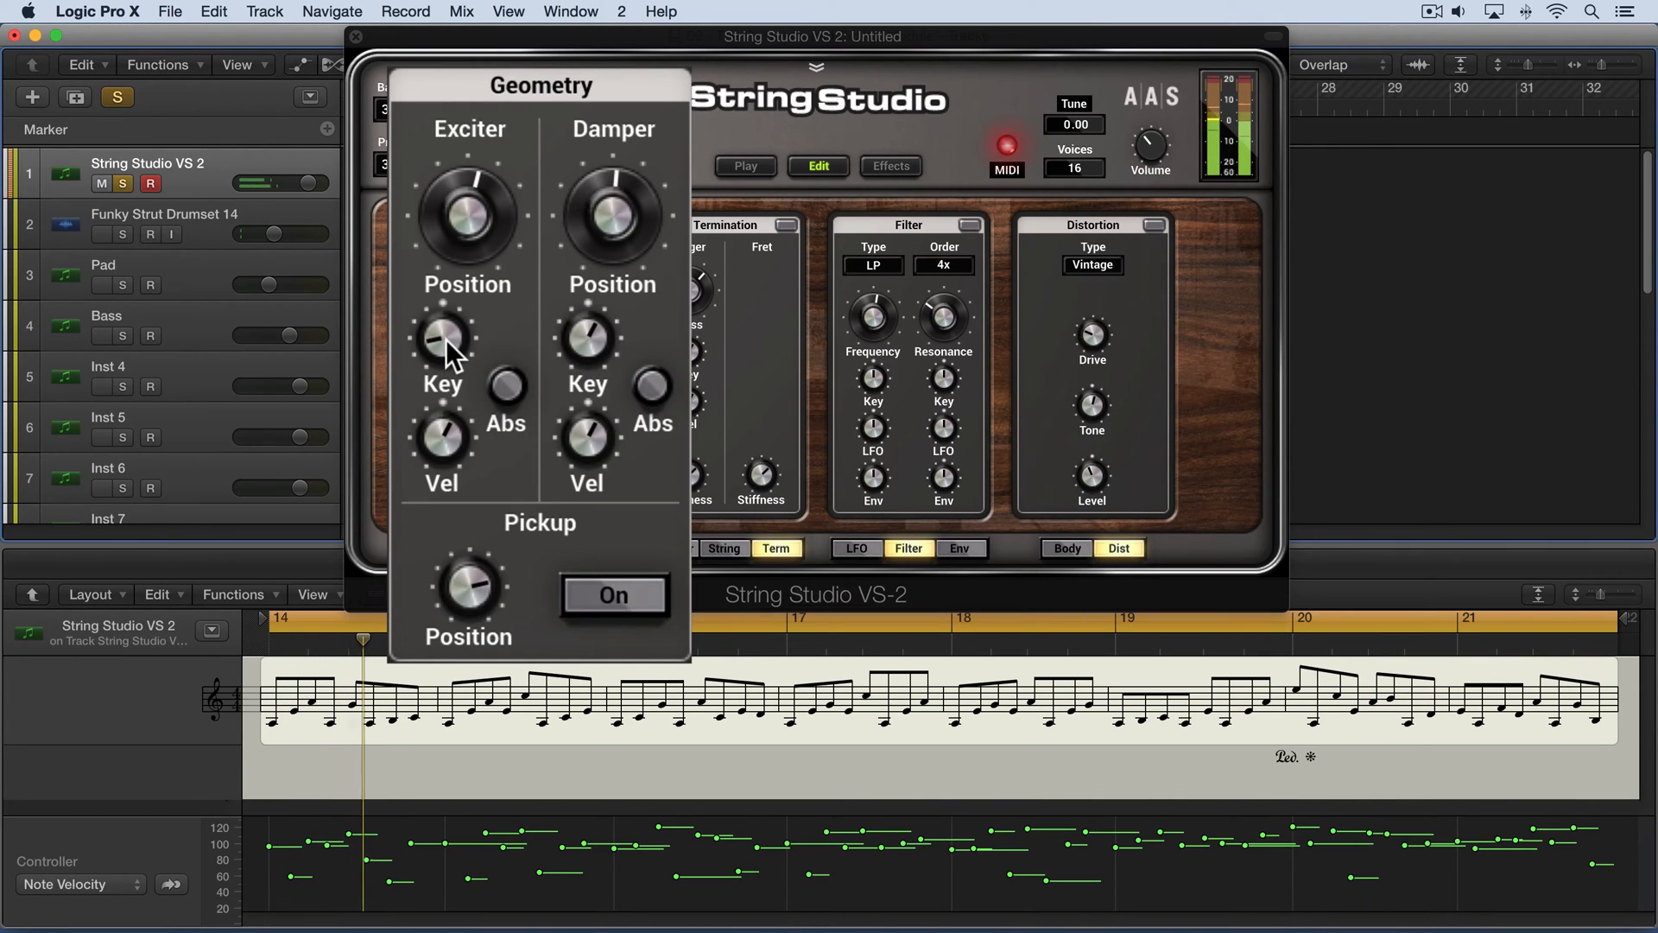
Step: Change the Exciter Key tracking amount in String Studio's Geometry module
{"action": "left_click_drag", "start_coordinate": [442, 339], "coordinate": [442, 364]}
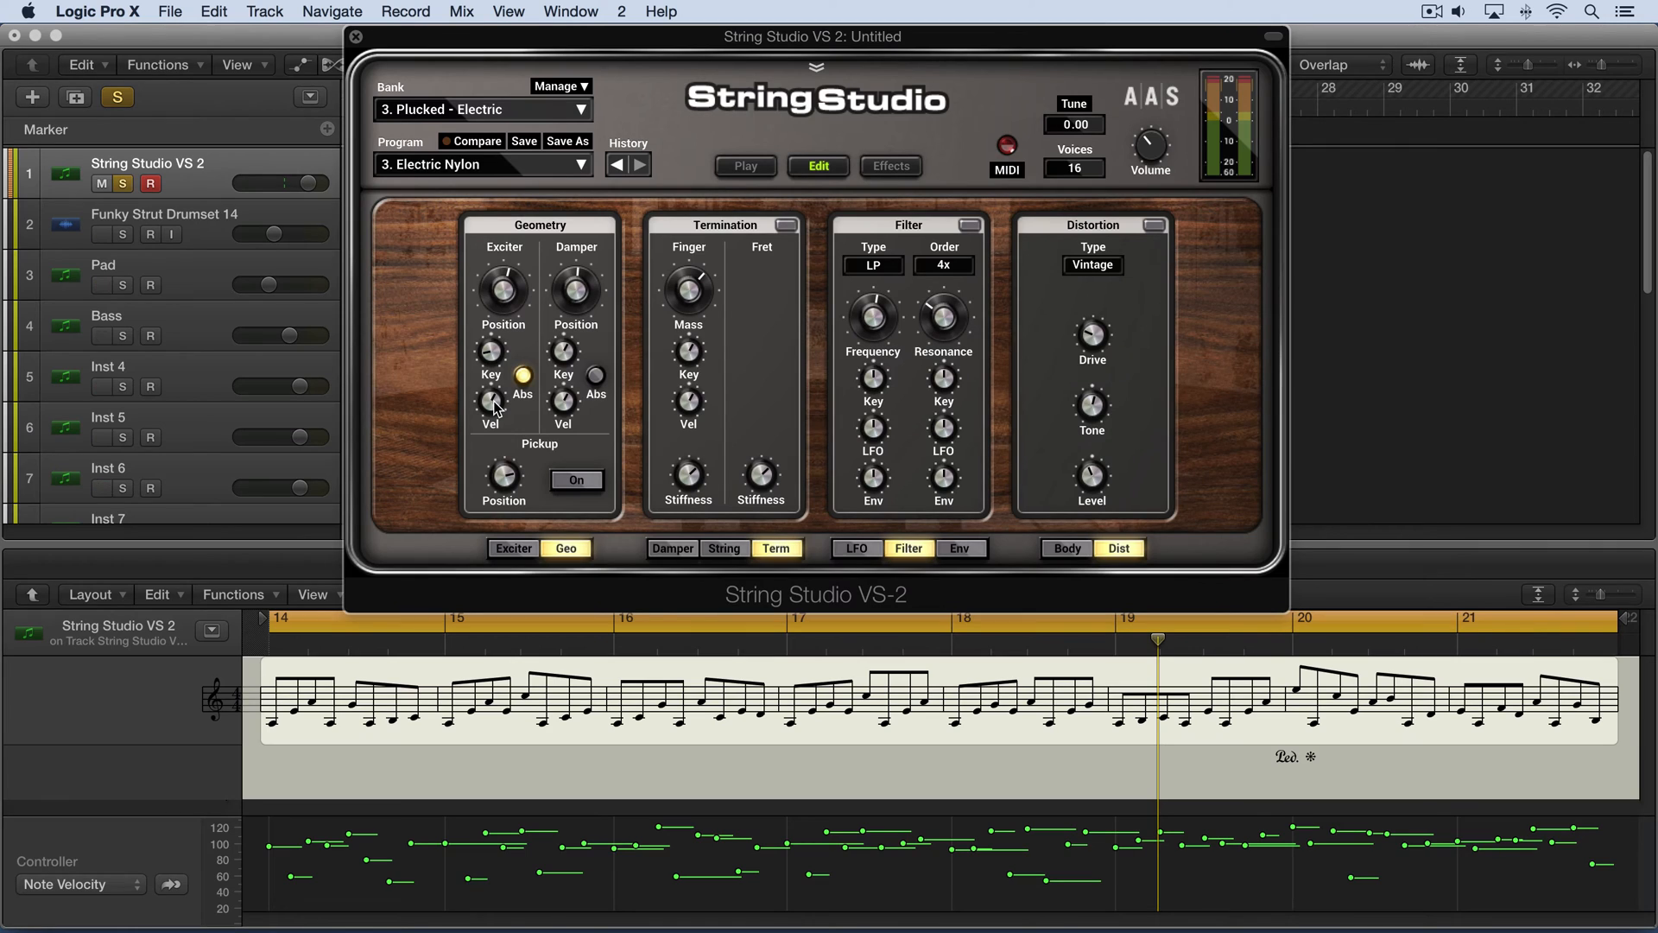
{"action": "mouse_move", "coordinate": [461, 527]}
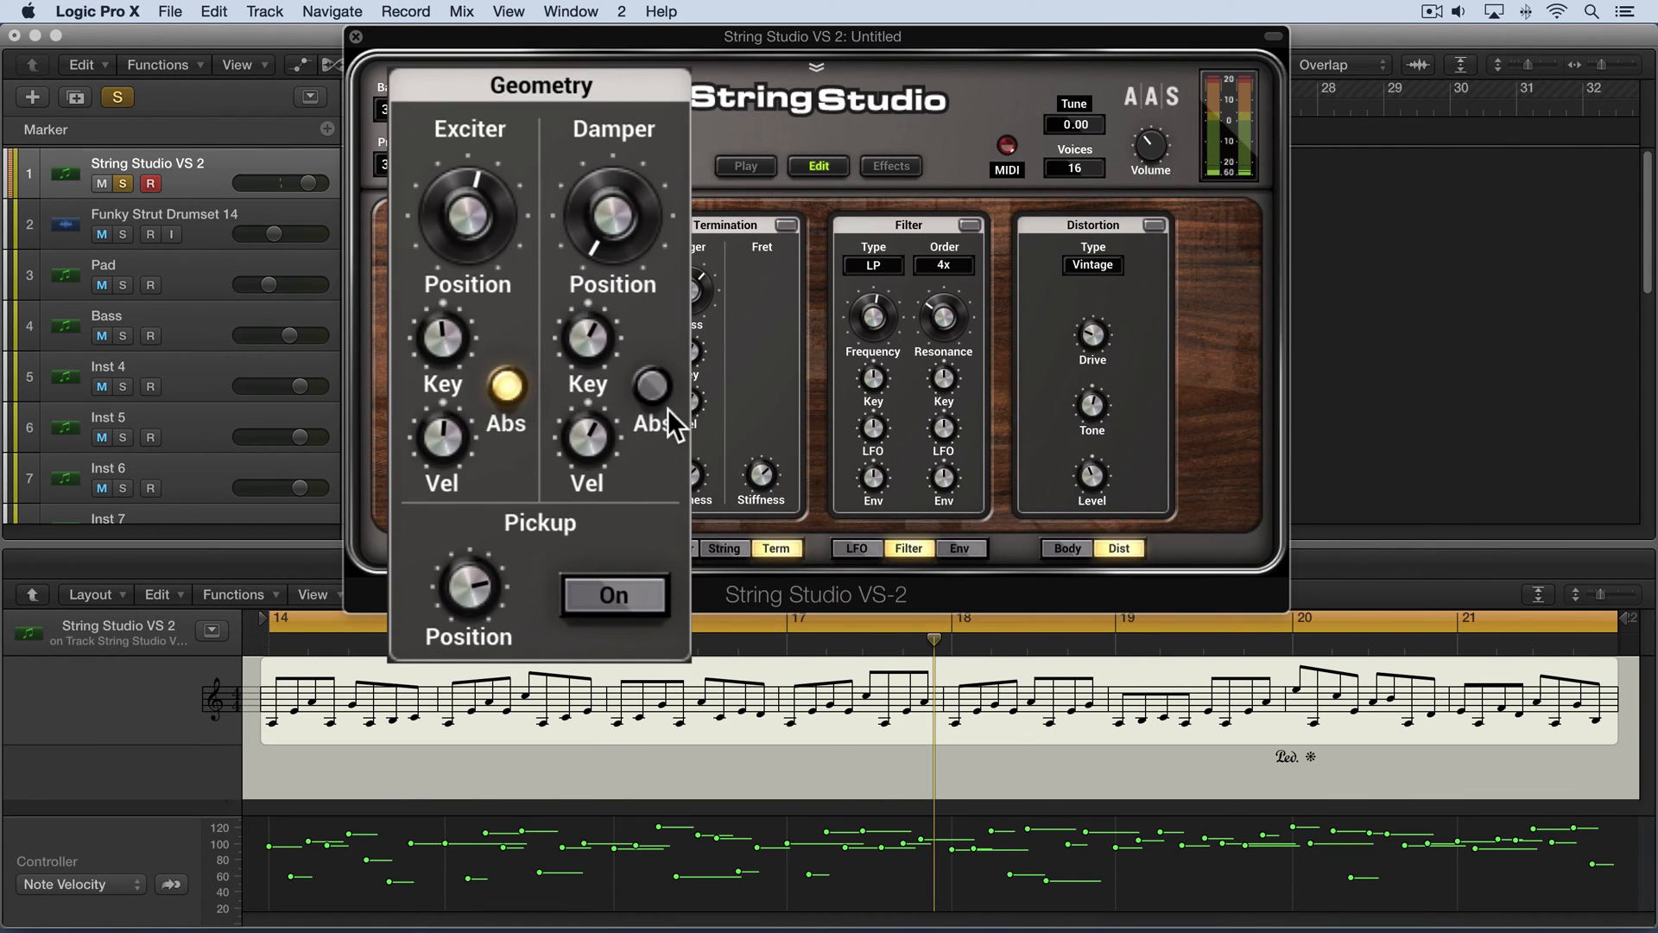
Step: Turn on Damper Abs and sweep Damper Position from about 13 % down to 9 % and back up
{"action": "left_click", "coordinate": [652, 387]}
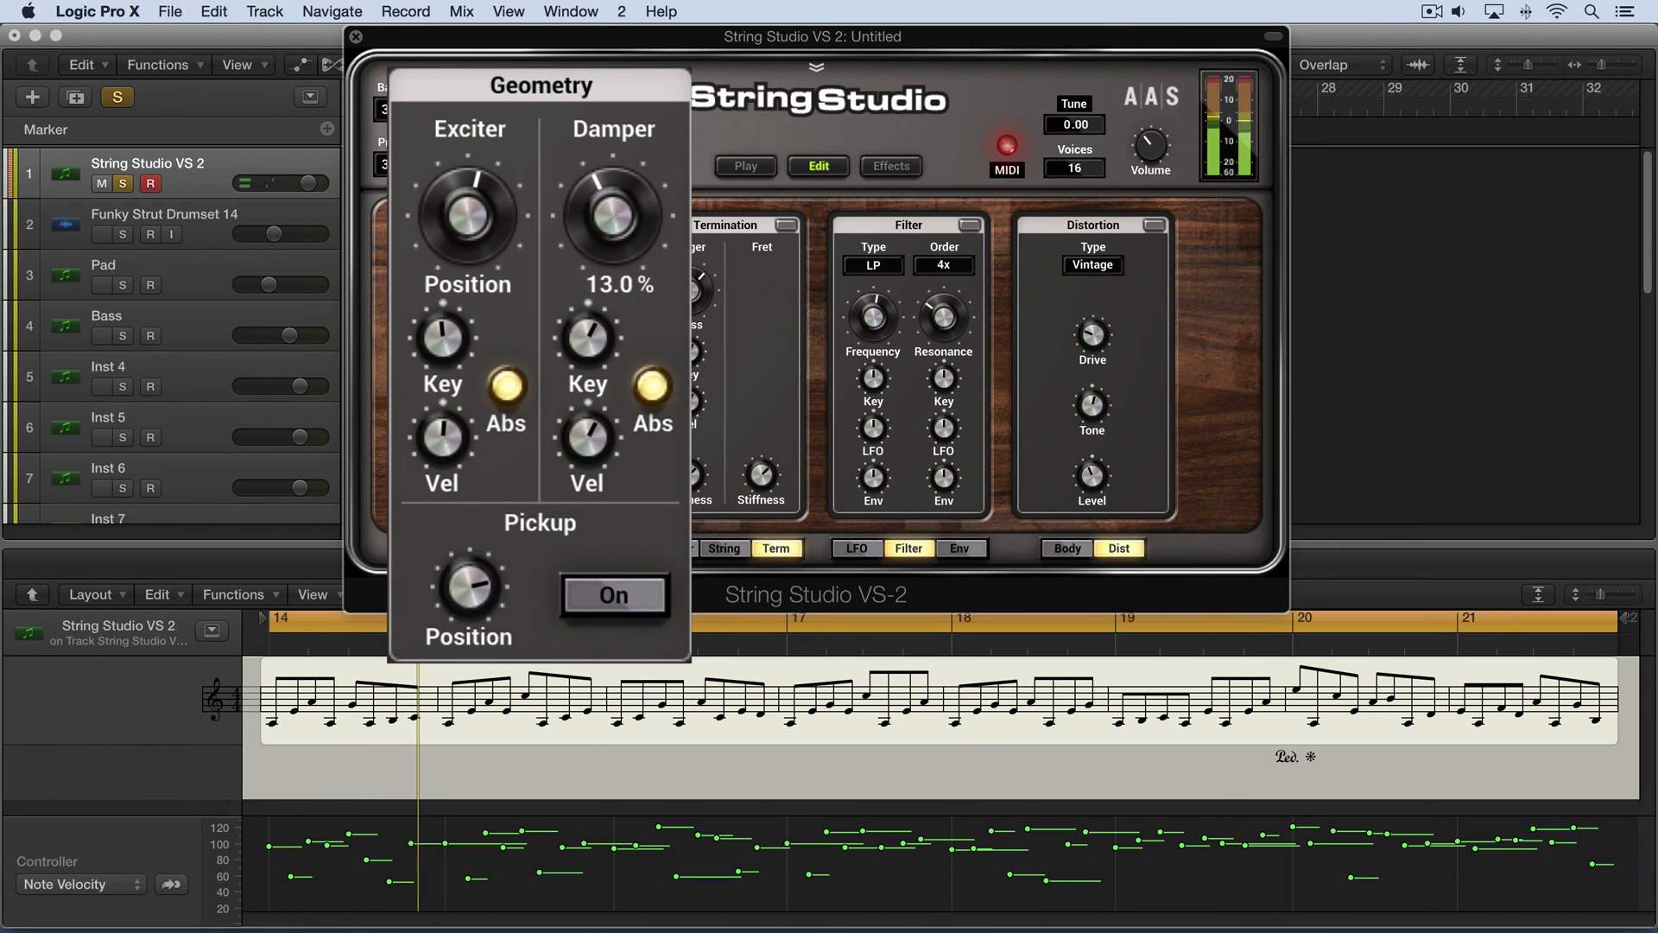
{"action": "left_click_drag", "start_coordinate": [608, 212], "coordinate": [618, 196]}
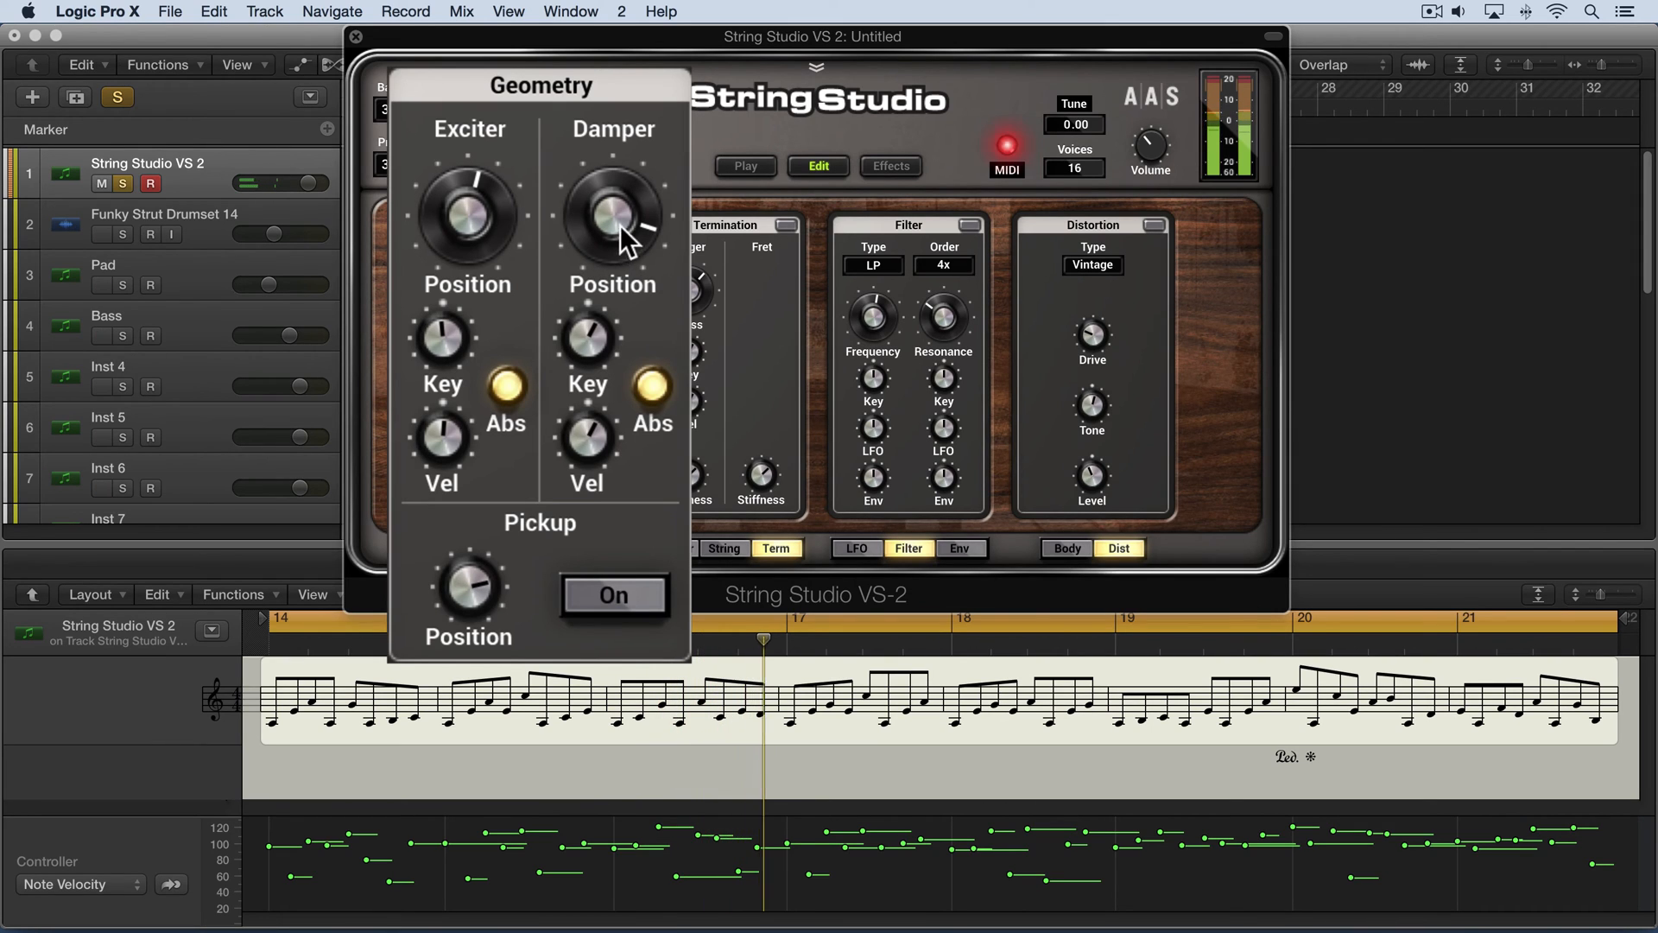
{"action": "left_click_drag", "start_coordinate": [612, 216], "coordinate": [629, 232]}
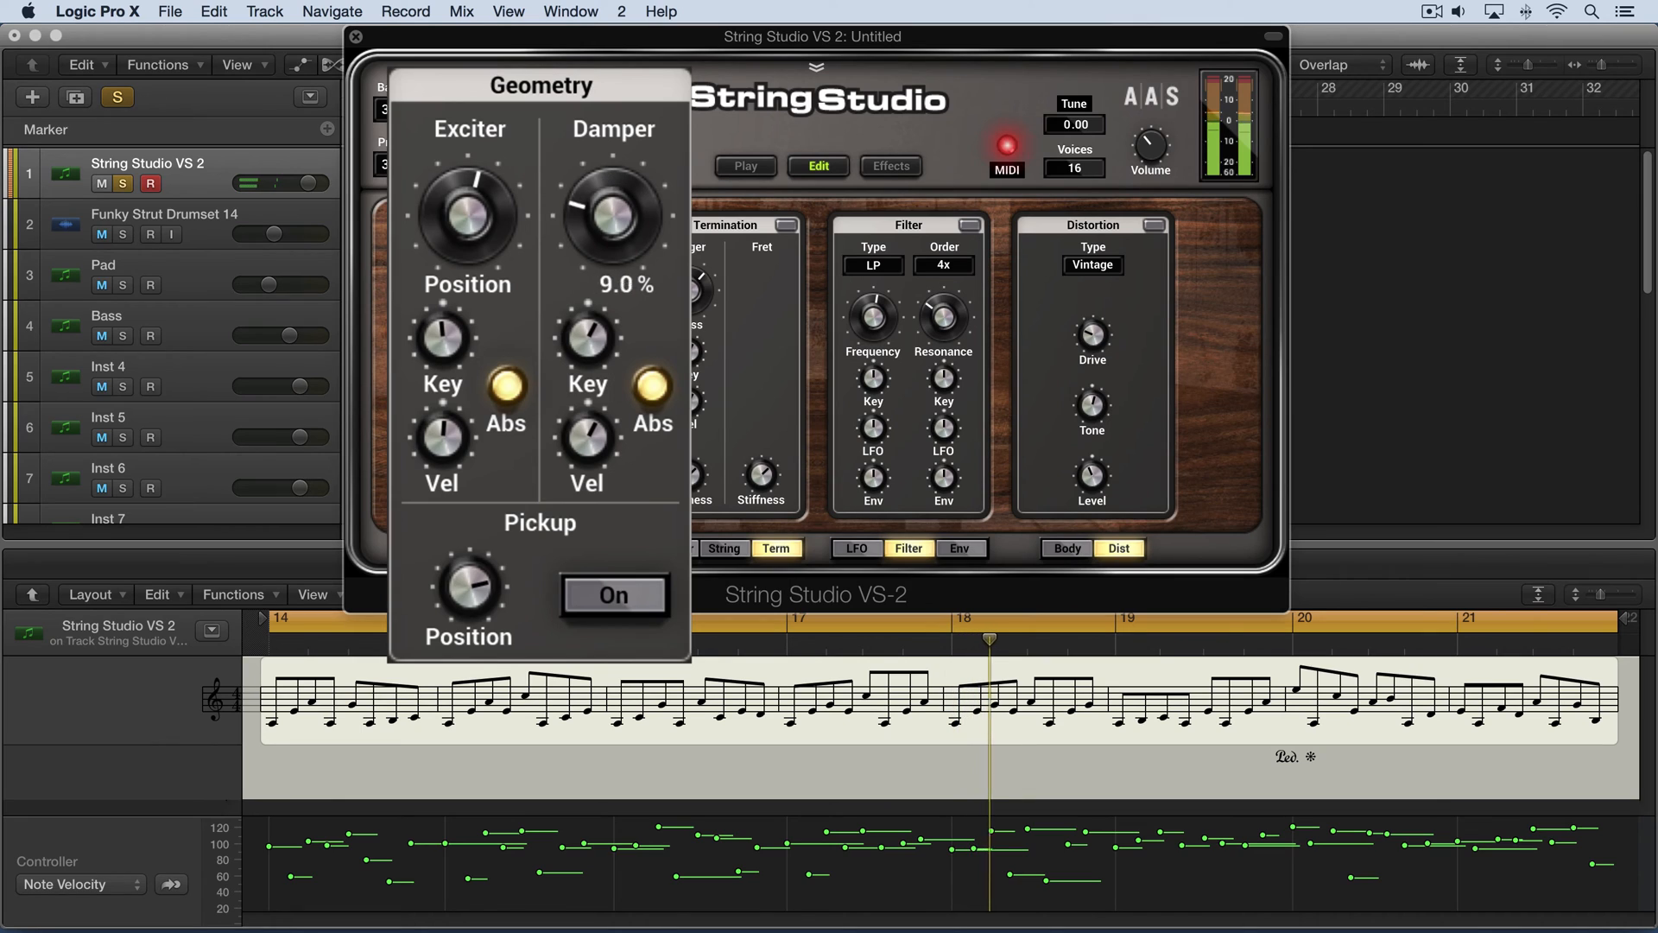
{"action": "left_click_drag", "start_coordinate": [608, 212], "coordinate": [607, 243]}
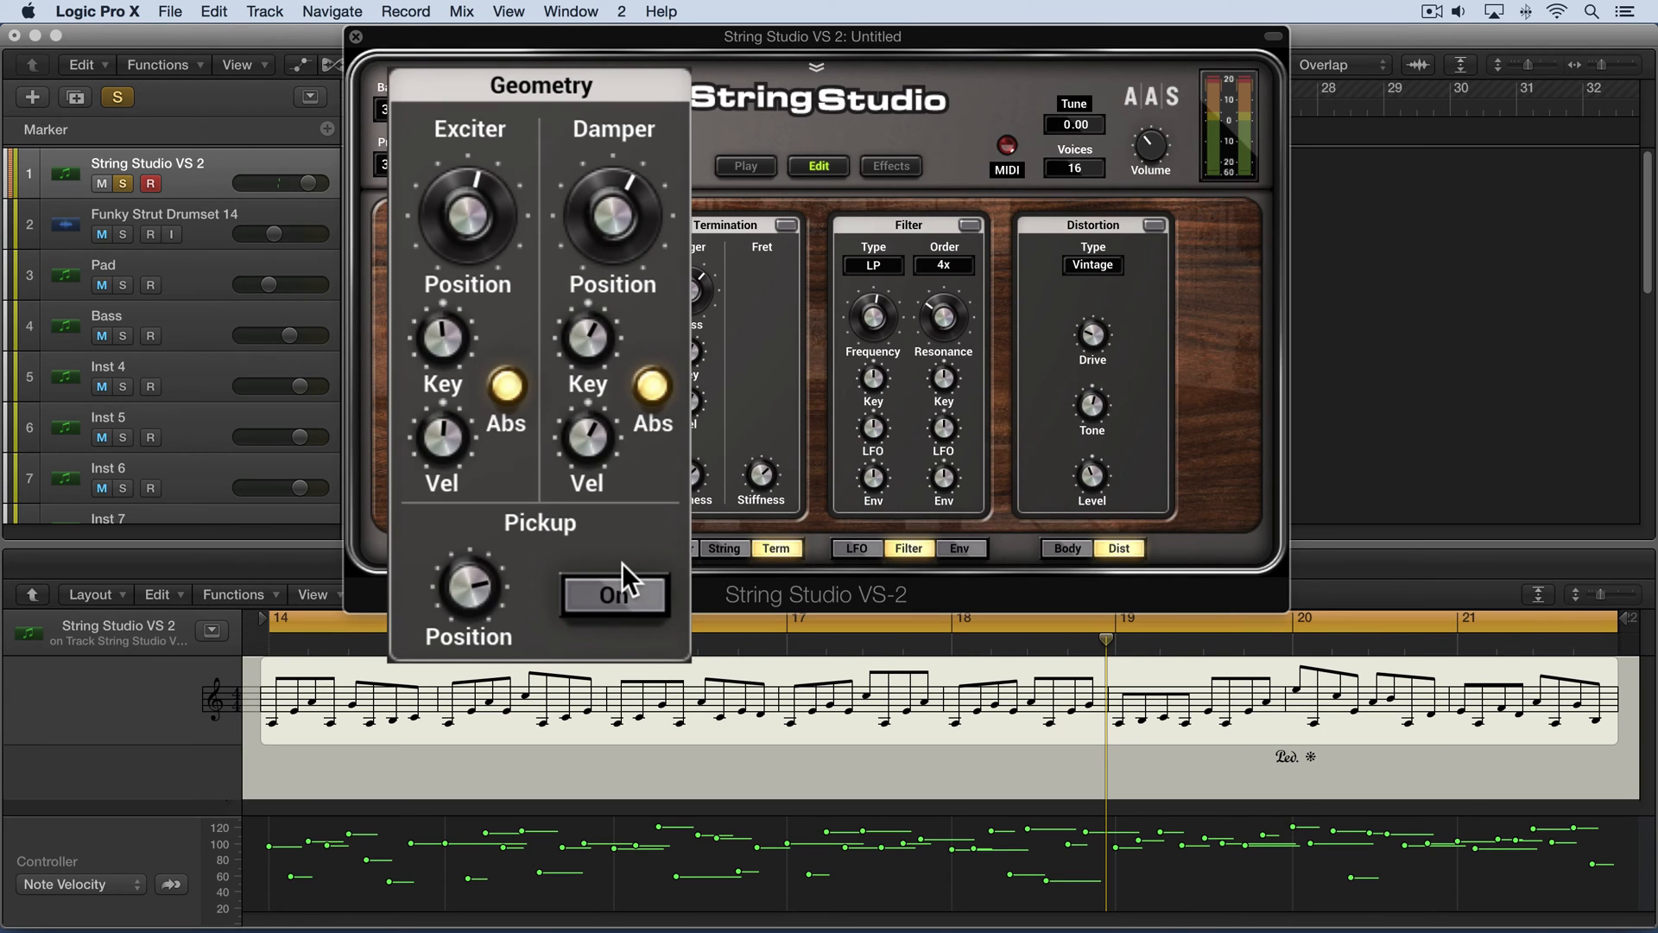
Step: Switch the Pickup on and raise Pickup Position to 33.8 %, then toward the middle
{"action": "left_click", "coordinate": [615, 595]}
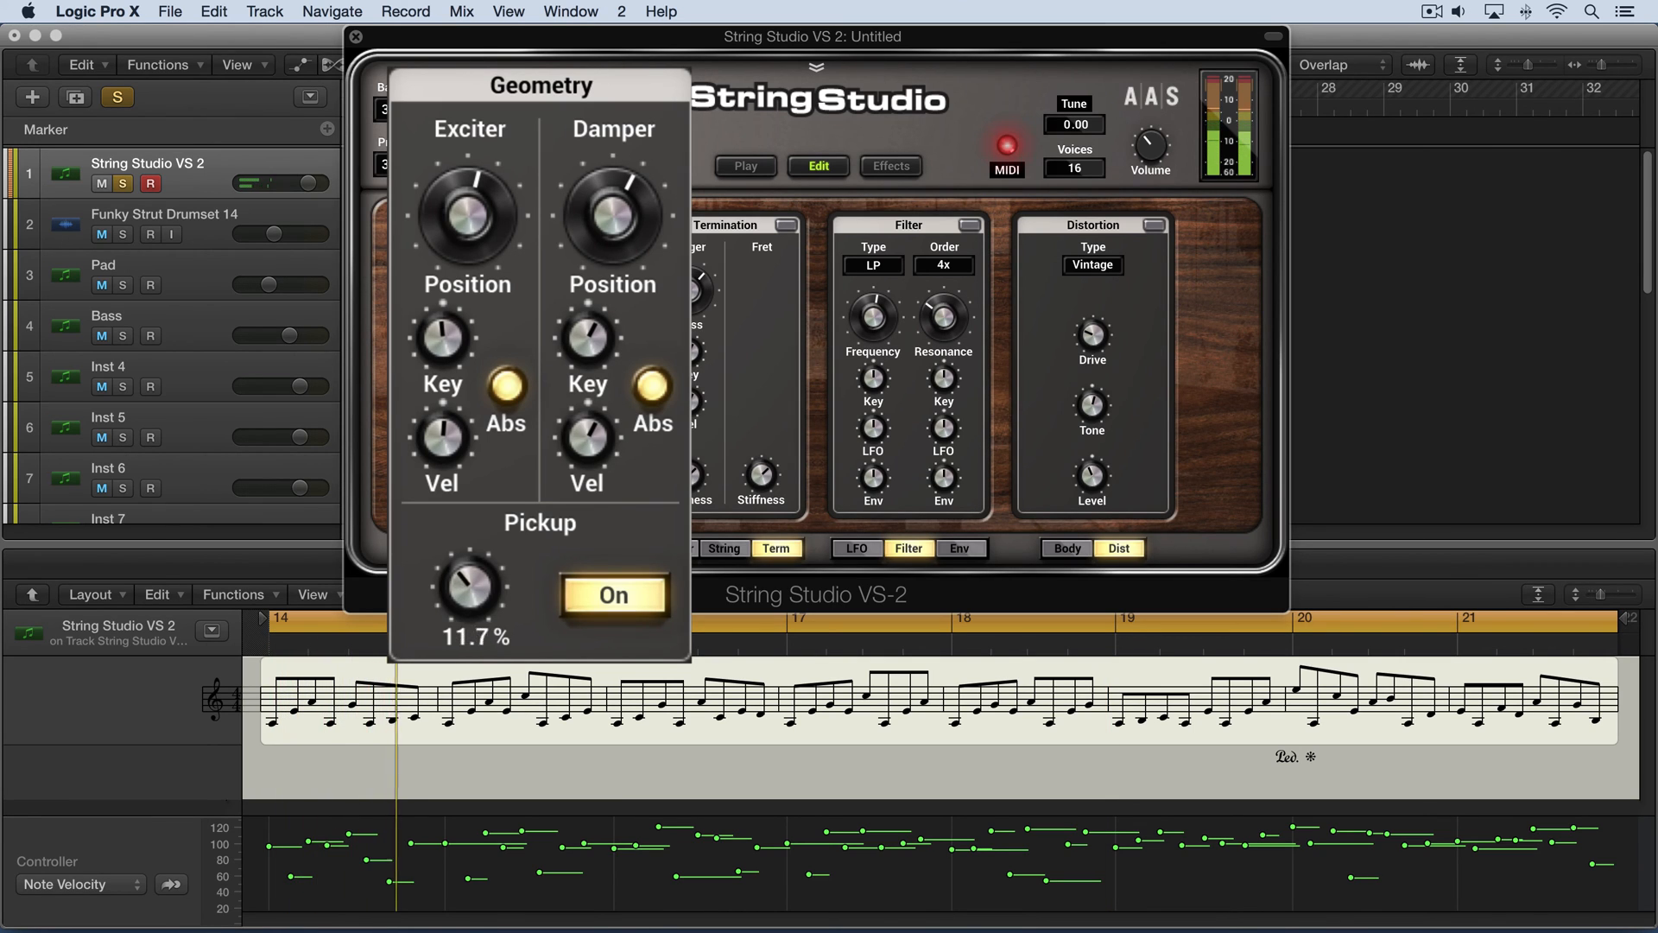
{"action": "left_click_drag", "start_coordinate": [468, 583], "coordinate": [468, 539]}
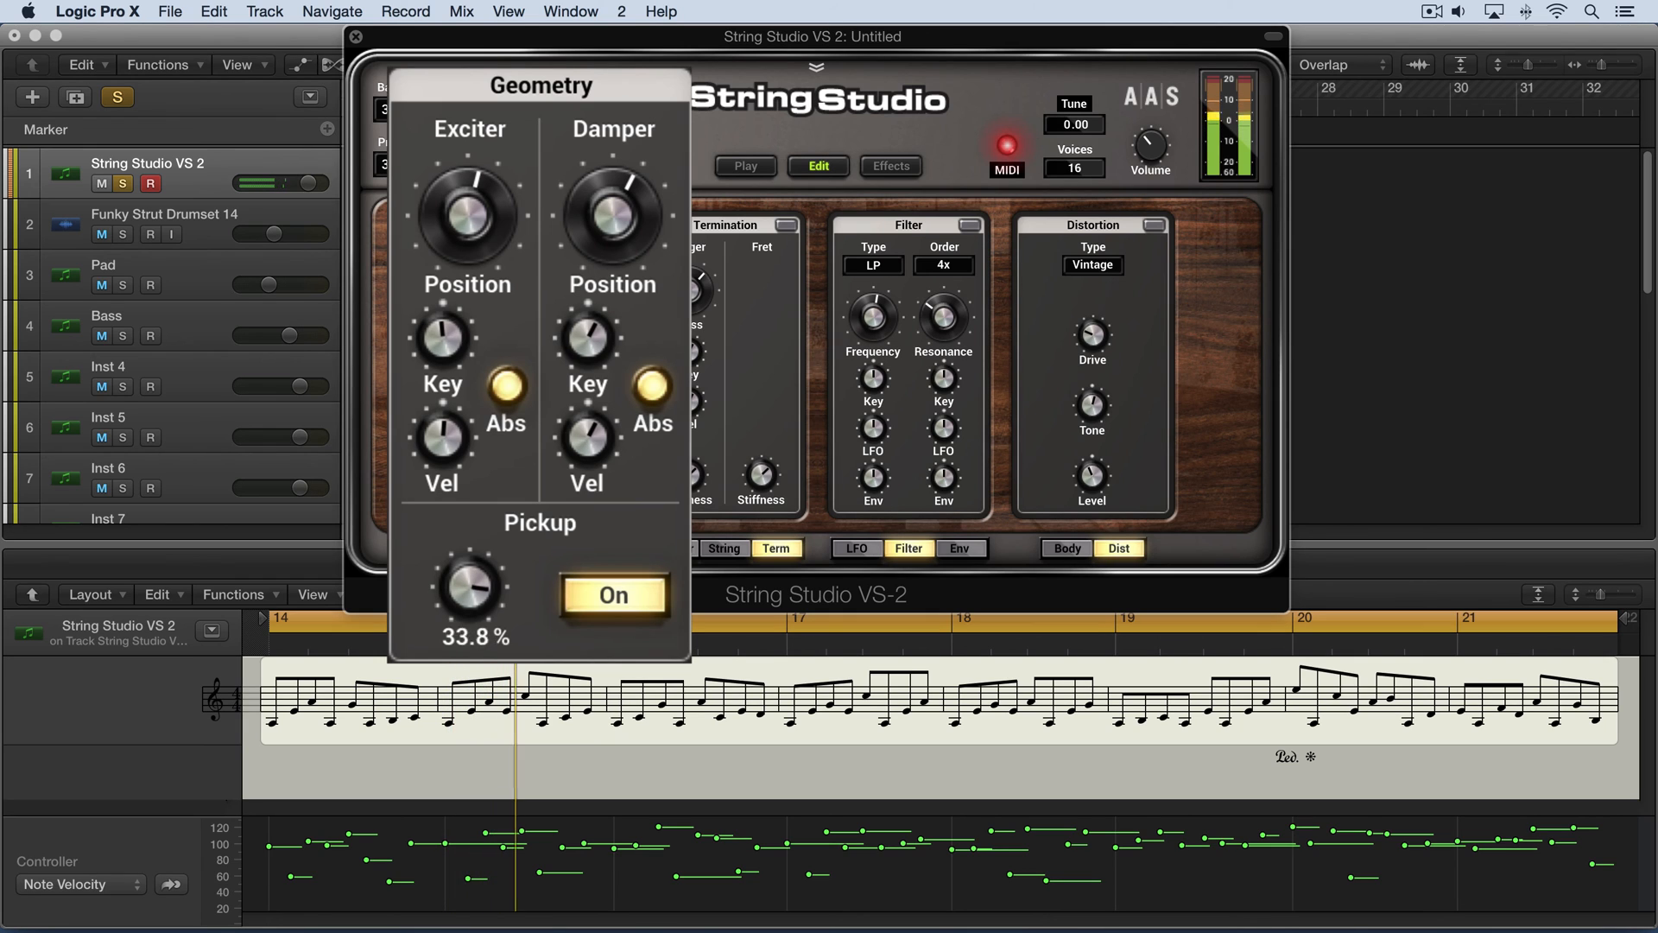
{"action": "left_click_drag", "start_coordinate": [468, 587], "coordinate": [467, 539]}
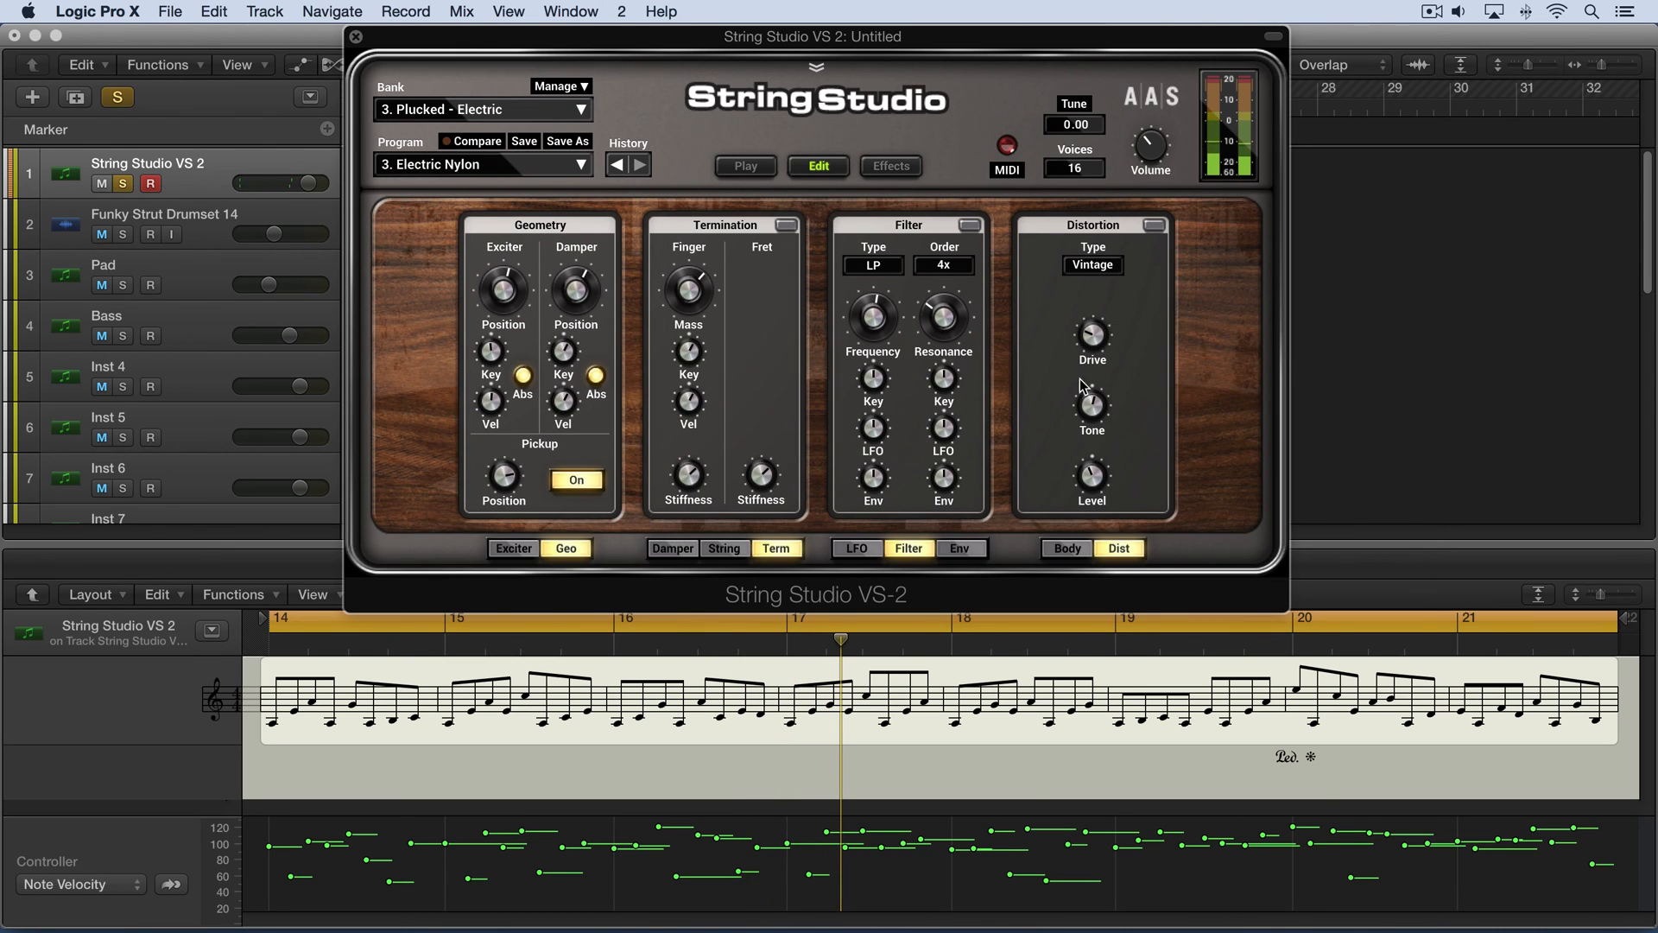
Step: Re-enable the Filter module, then lower Pickup Position to 14.8 % and adjust it again
{"action": "left_click", "coordinate": [1066, 548]}
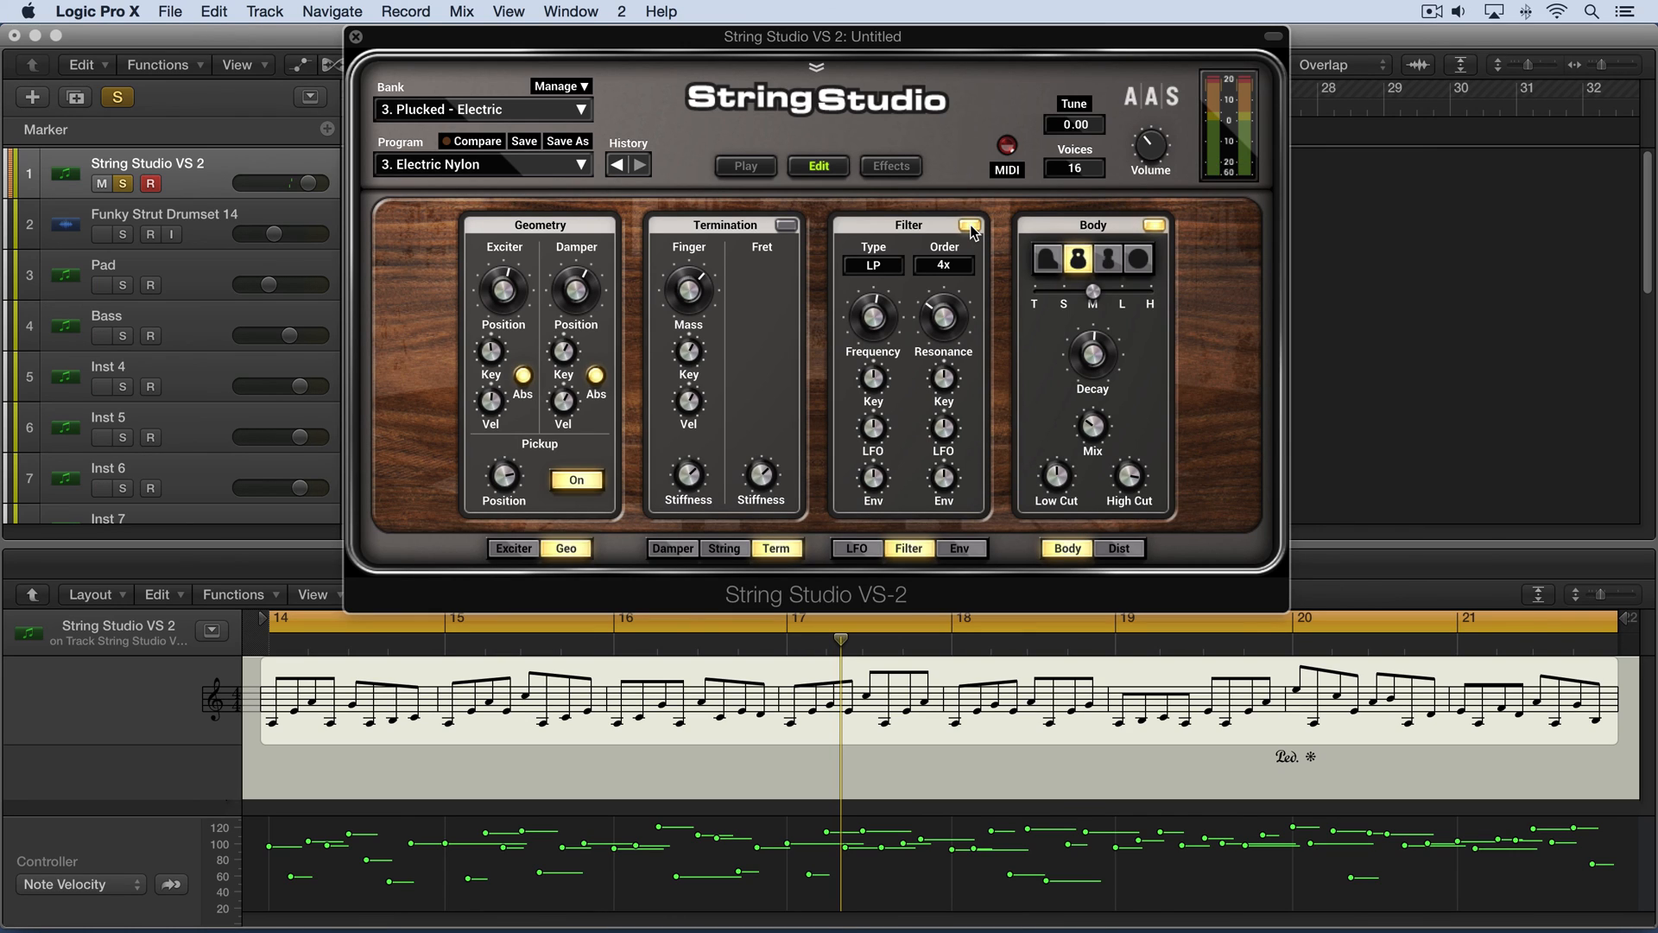
{"action": "mouse_move", "coordinate": [534, 485]}
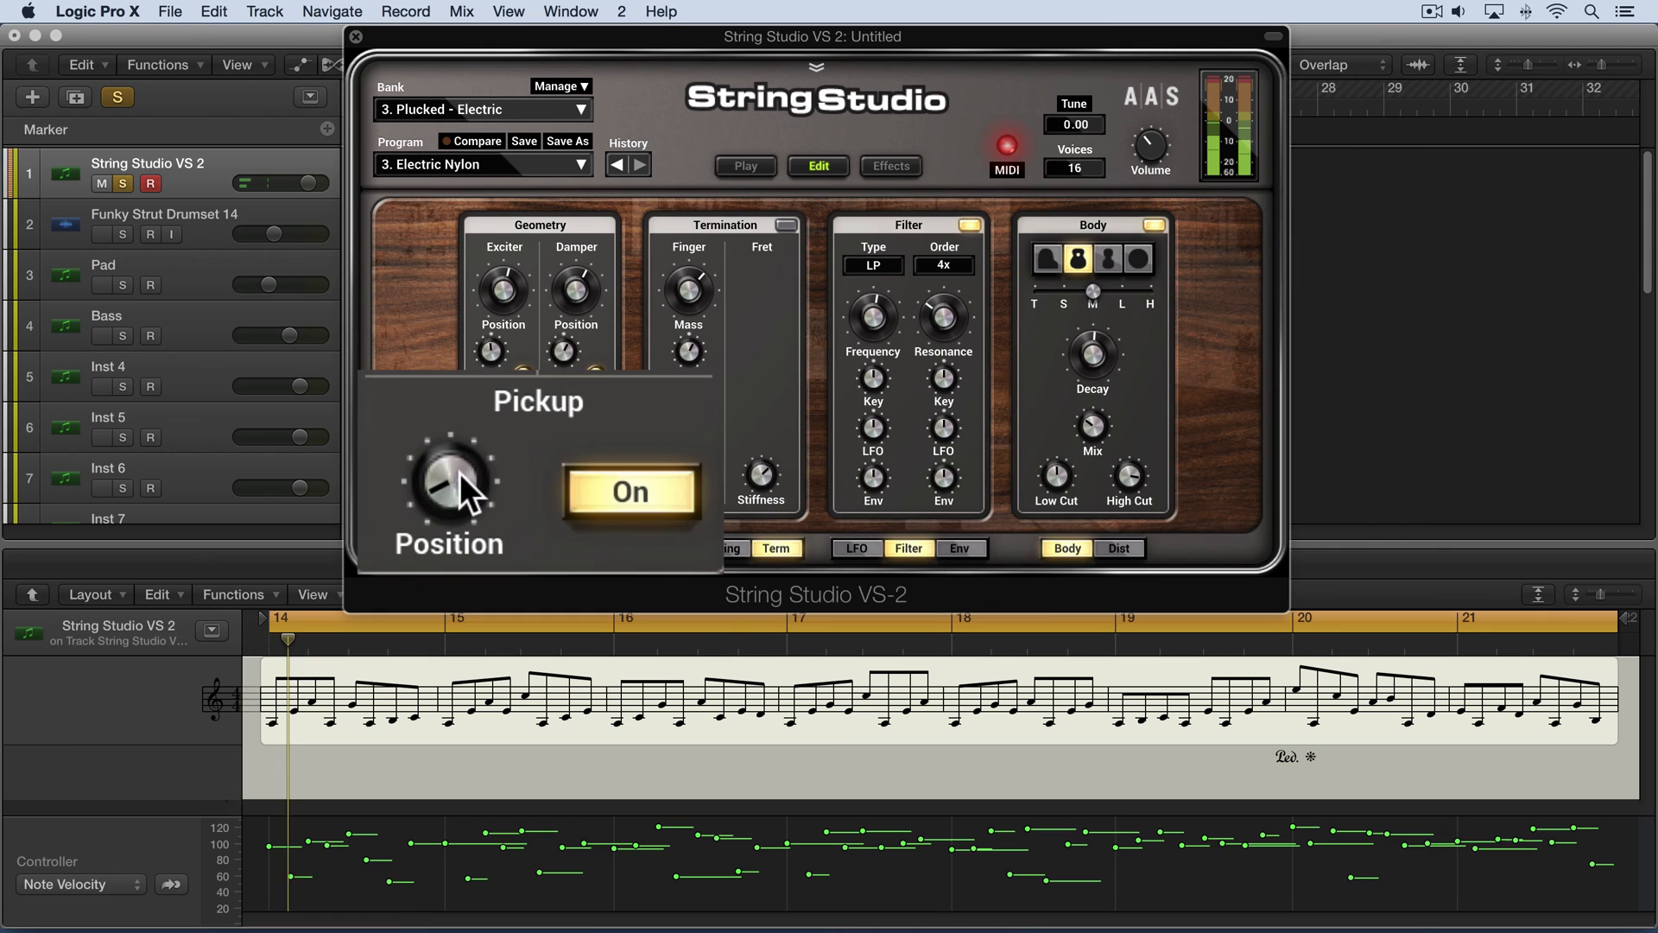
{"action": "left_click_drag", "start_coordinate": [448, 489], "coordinate": [449, 455]}
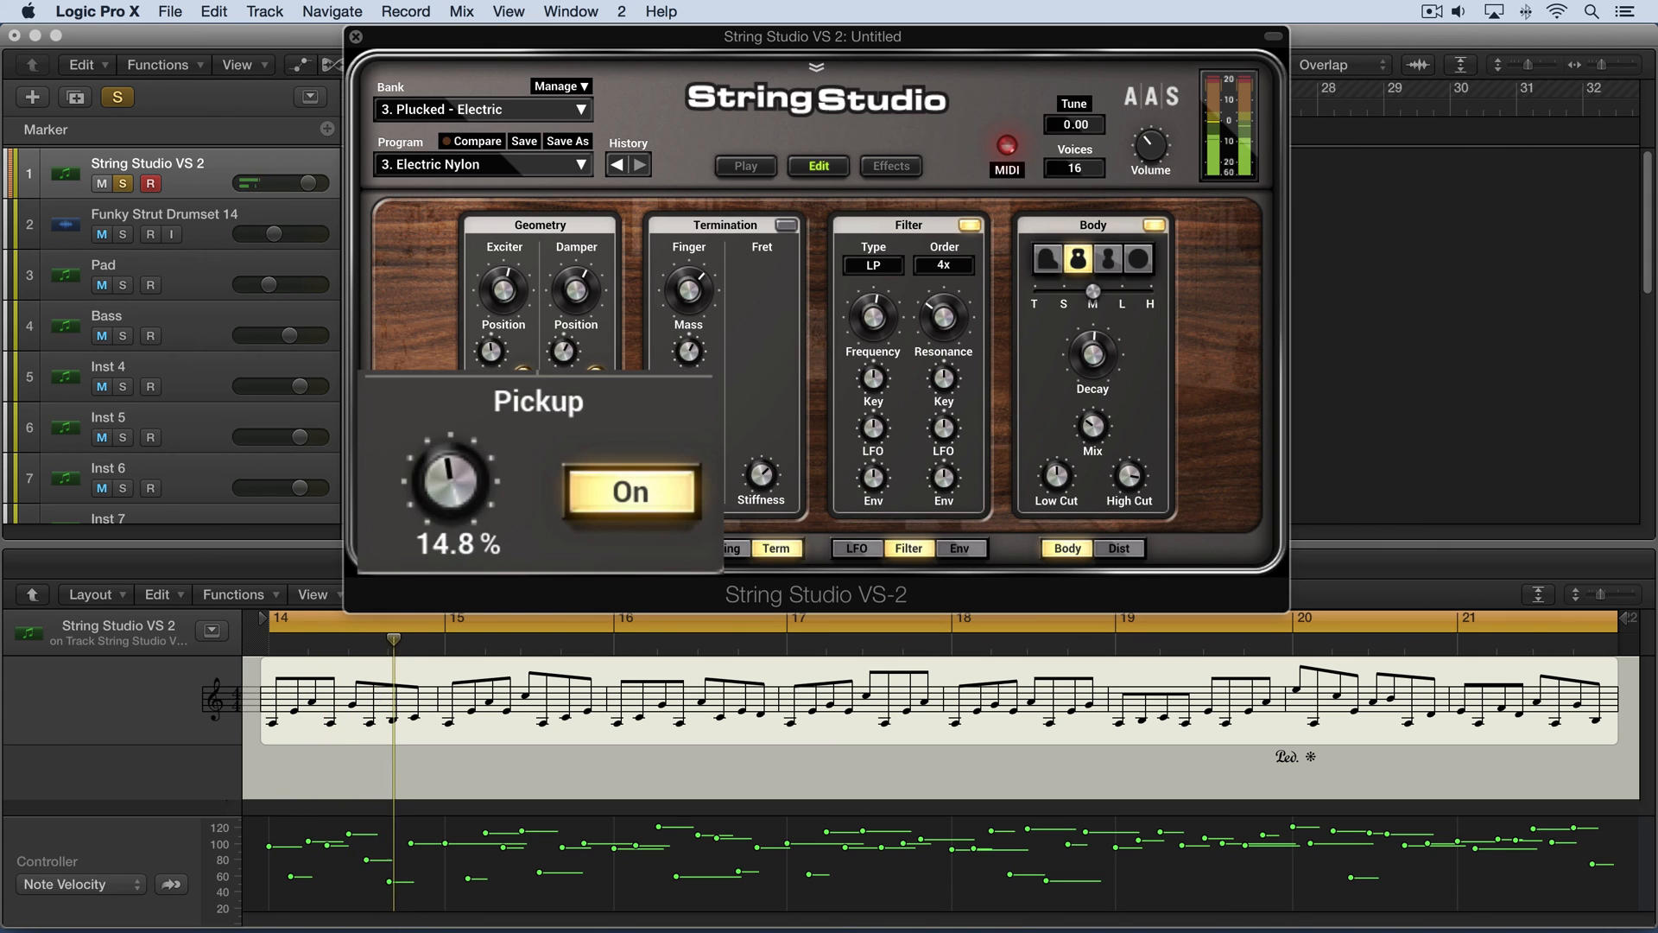
{"action": "left_click_drag", "start_coordinate": [449, 491], "coordinate": [471, 455]}
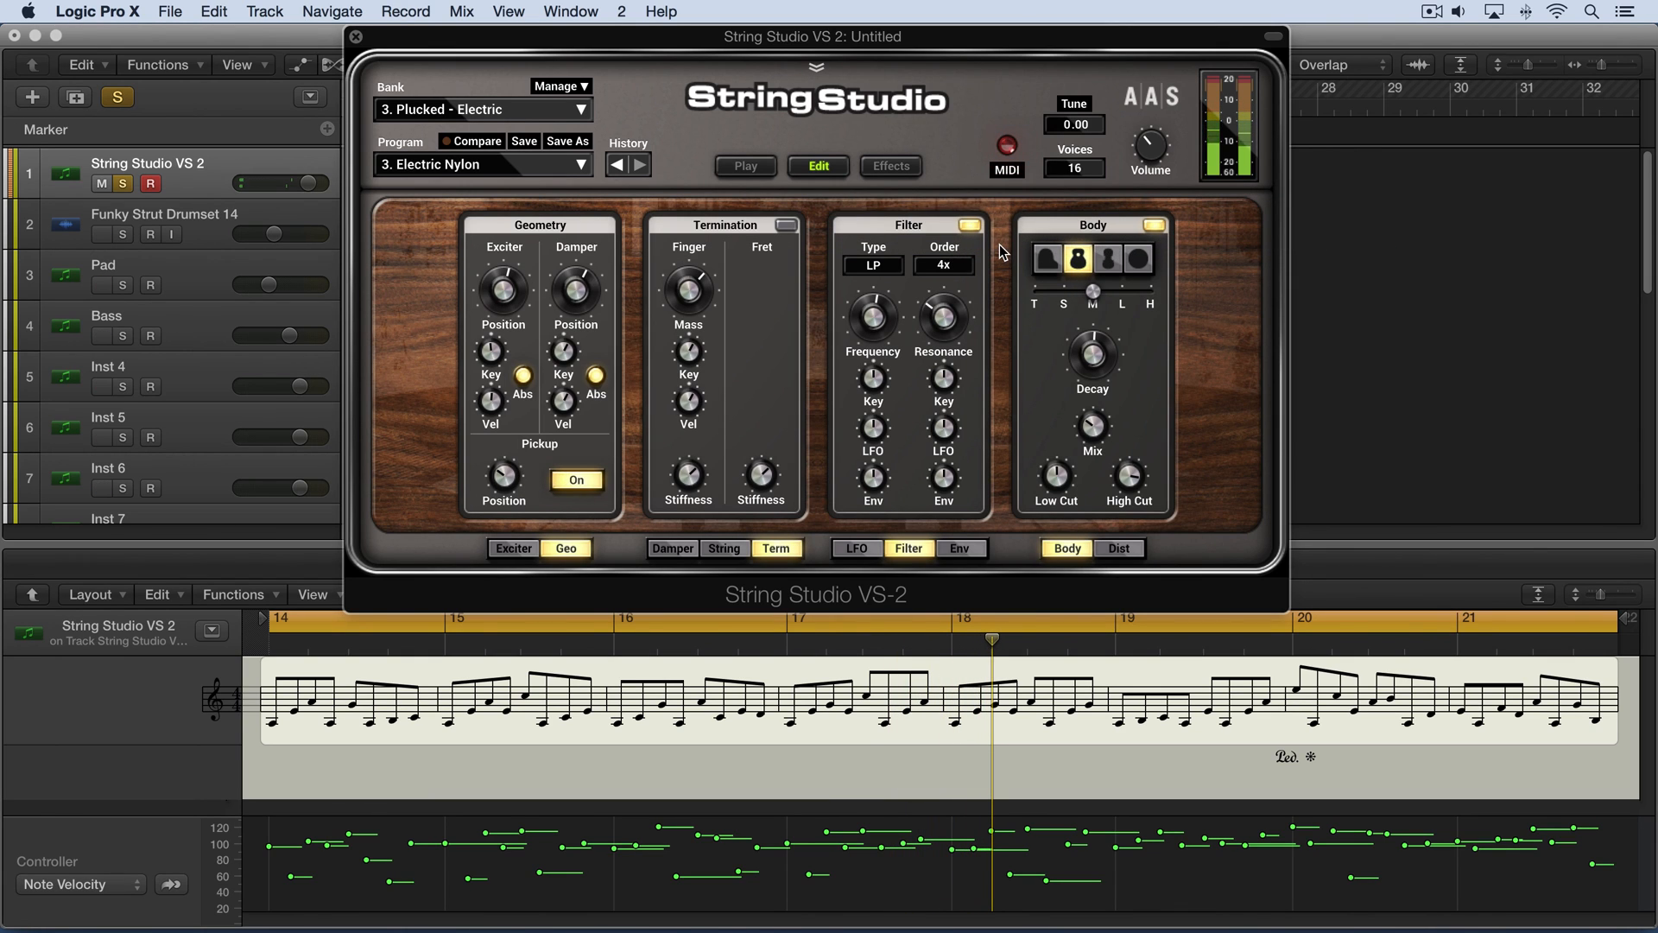
{"action": "mouse_move", "coordinate": [516, 476]}
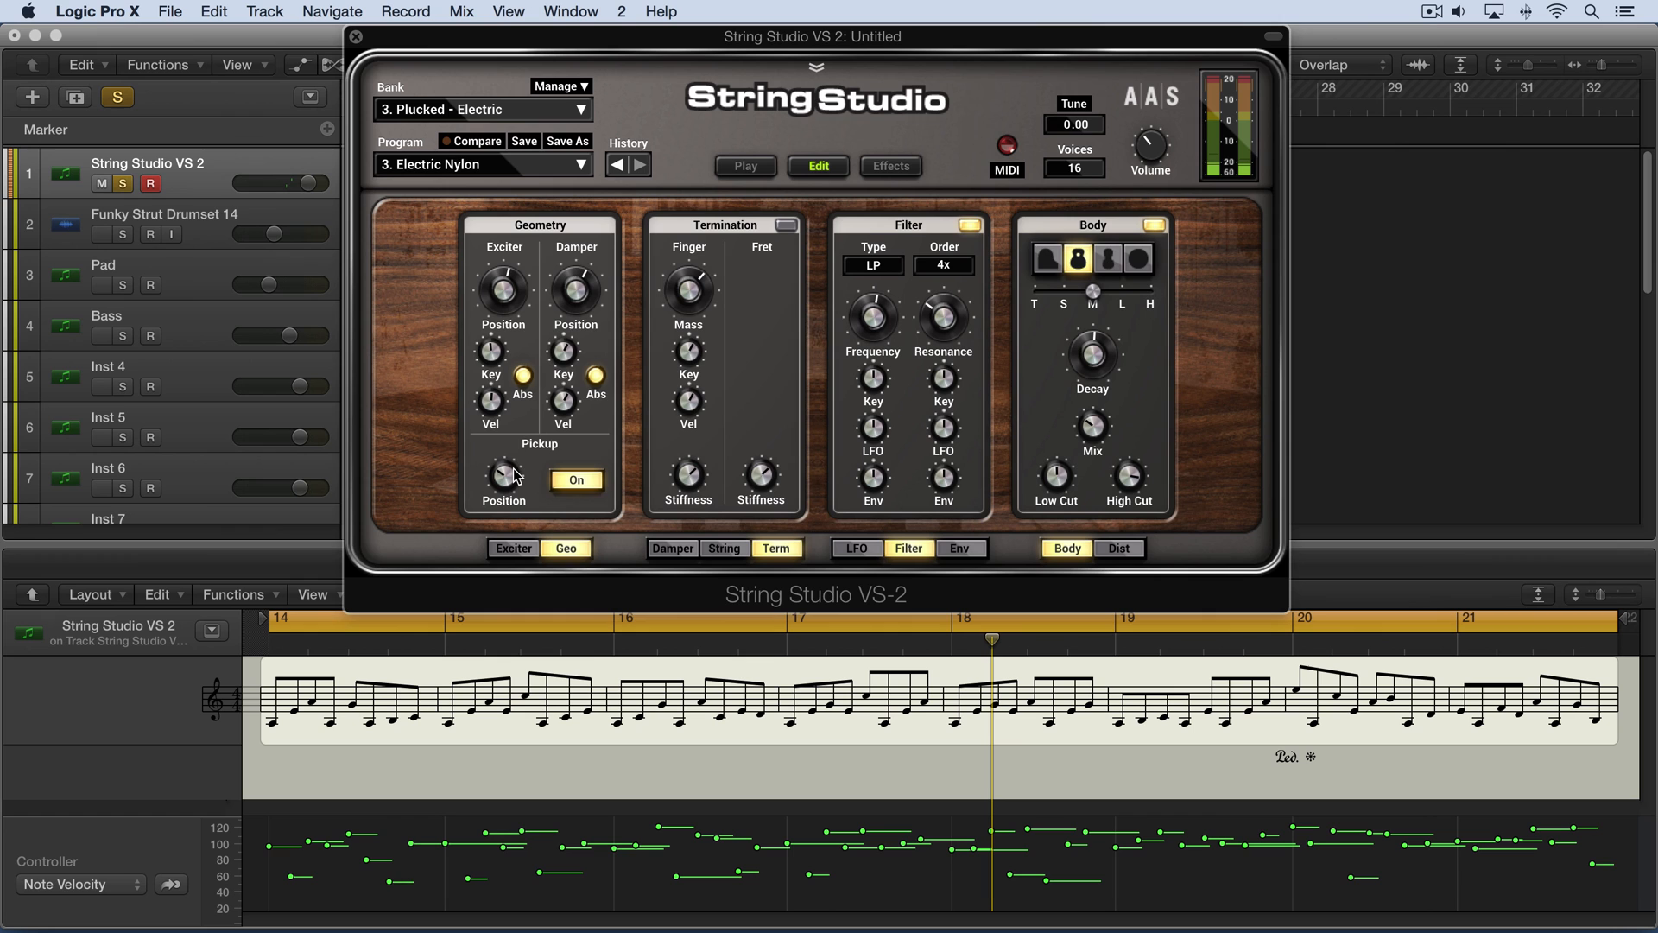